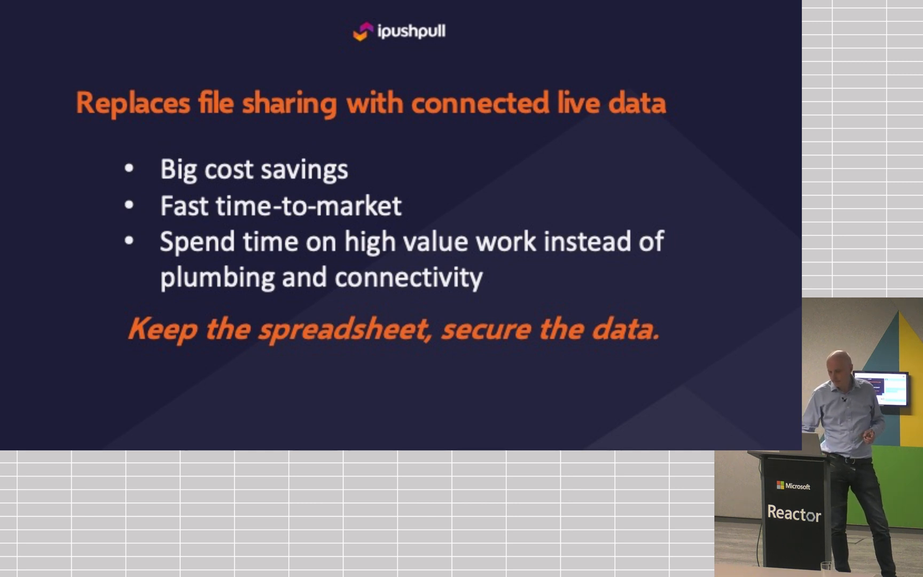
# Advance from the 'Replaces file sharing' slide to the live-data-across-apps slide.
pyautogui.press('Right')
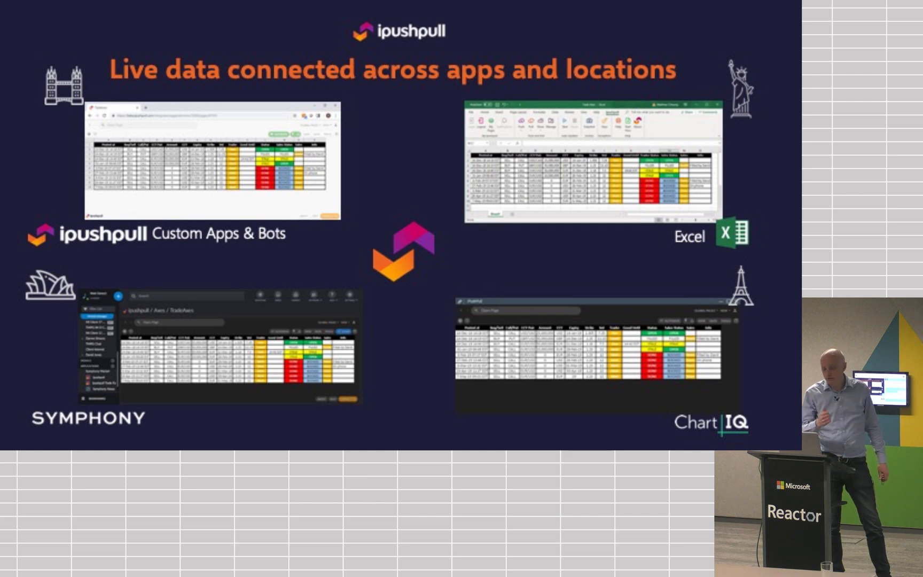
# Leave the slides for the live EURUSD workbook beside its xlEURUSDShort web page.
pyautogui.press('Right')
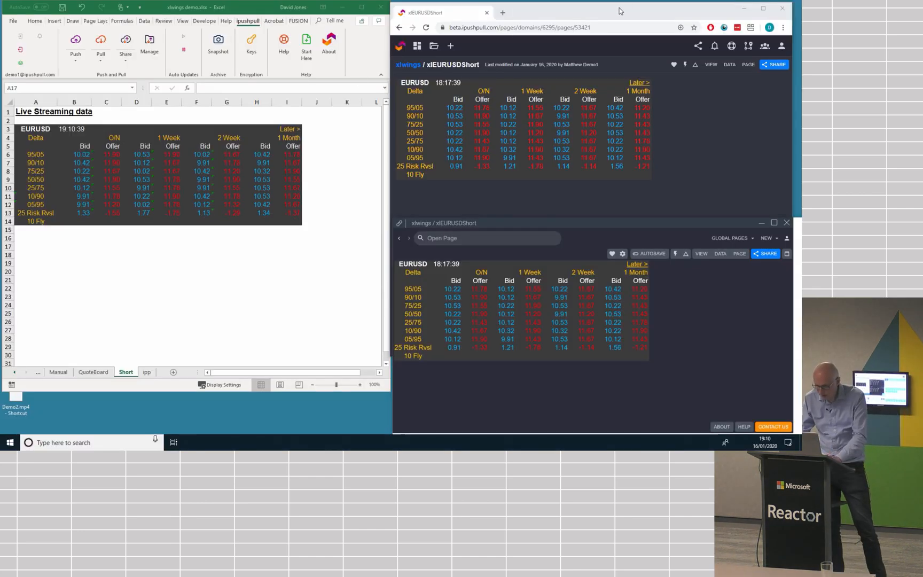
# Close the duplicate embedded EURUSD page and show the xlwings folder's Open Page list.
pyautogui.click(786, 222)
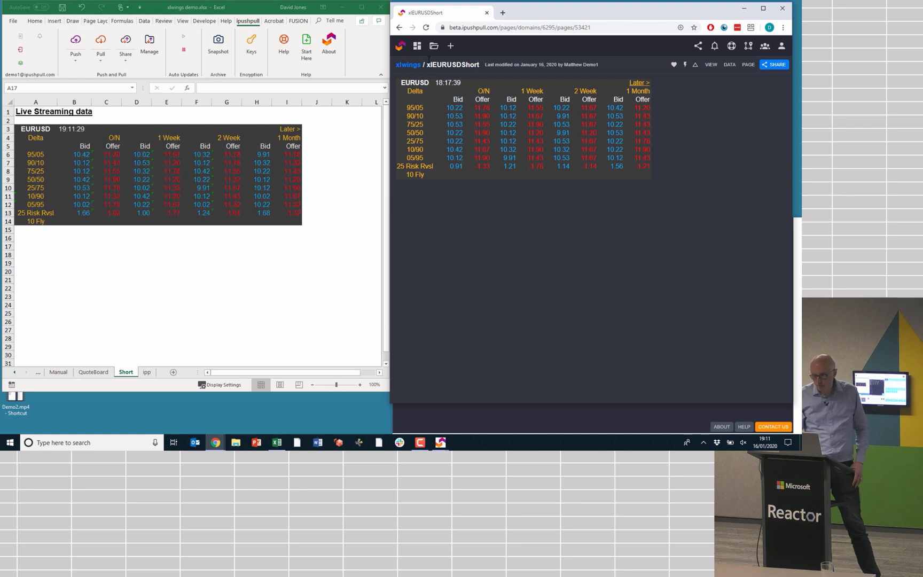
pyautogui.click(433, 46)
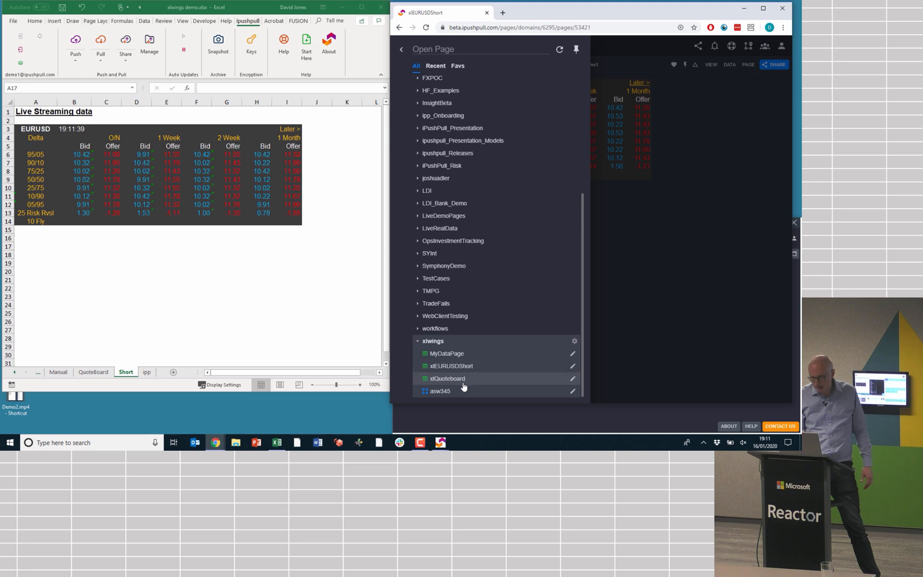
# View the asw345 quotes page, return to xlEURUSDShort, and list the xlwings pages again.
pyautogui.click(439, 391)
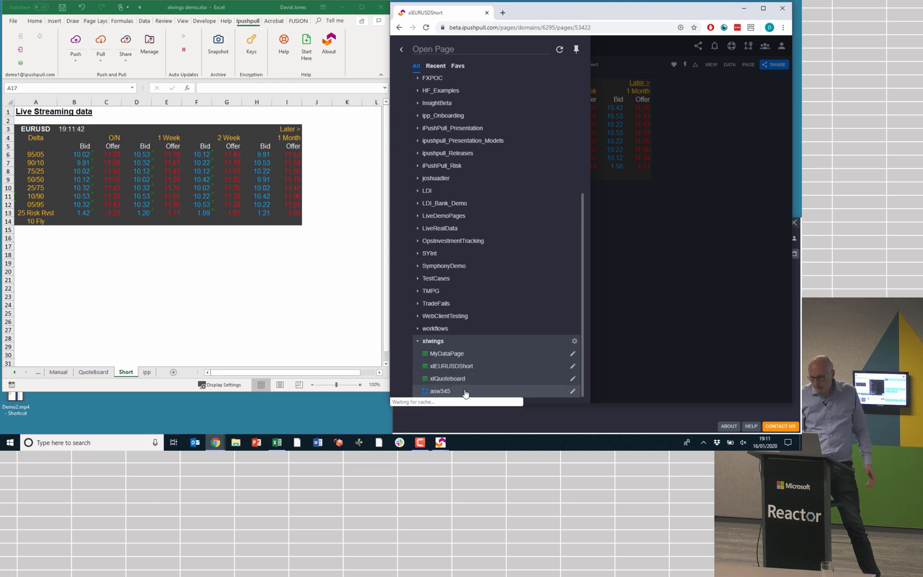
pyautogui.click(439, 391)
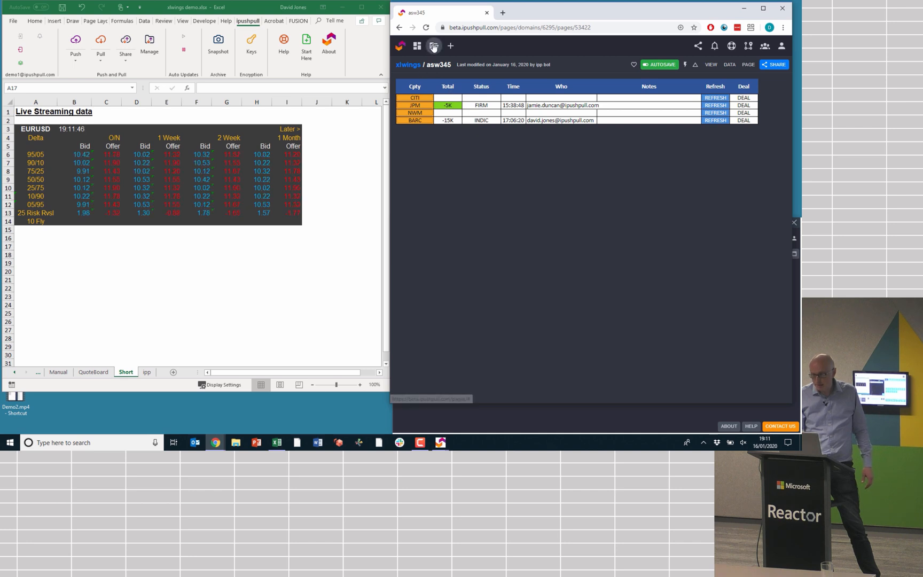
pyautogui.click(433, 46)
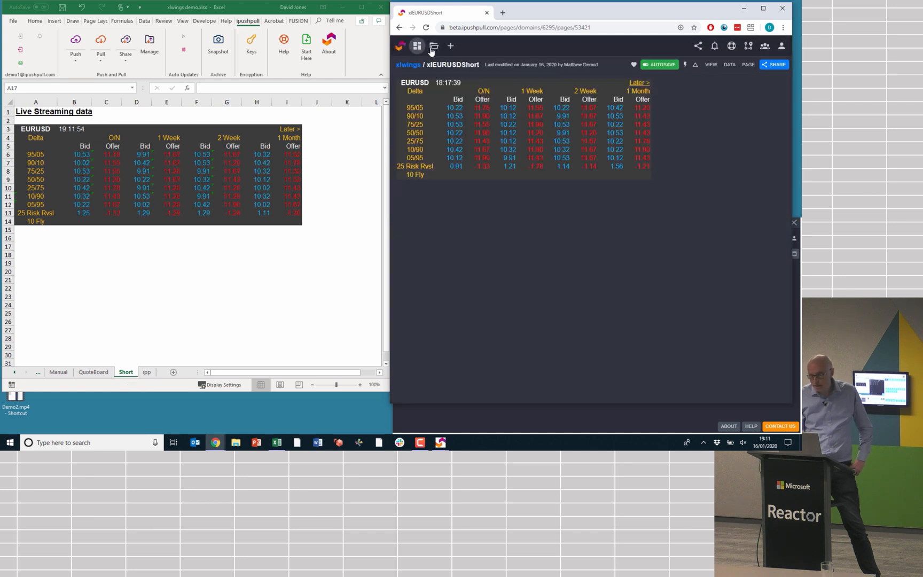
pyautogui.click(433, 47)
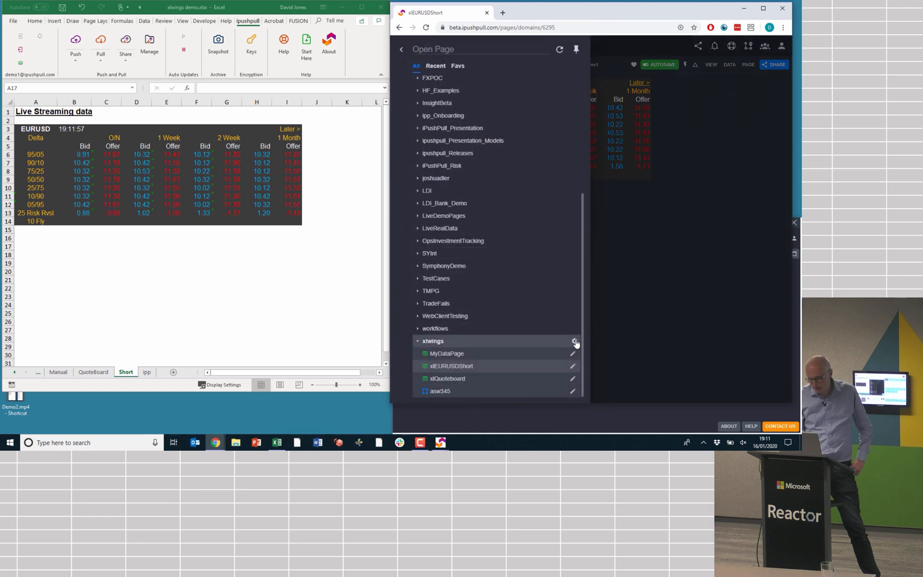
# Review the xlwings folder's Access and Page Access settings, then return to xlEURUSDShort.
pyautogui.click(574, 341)
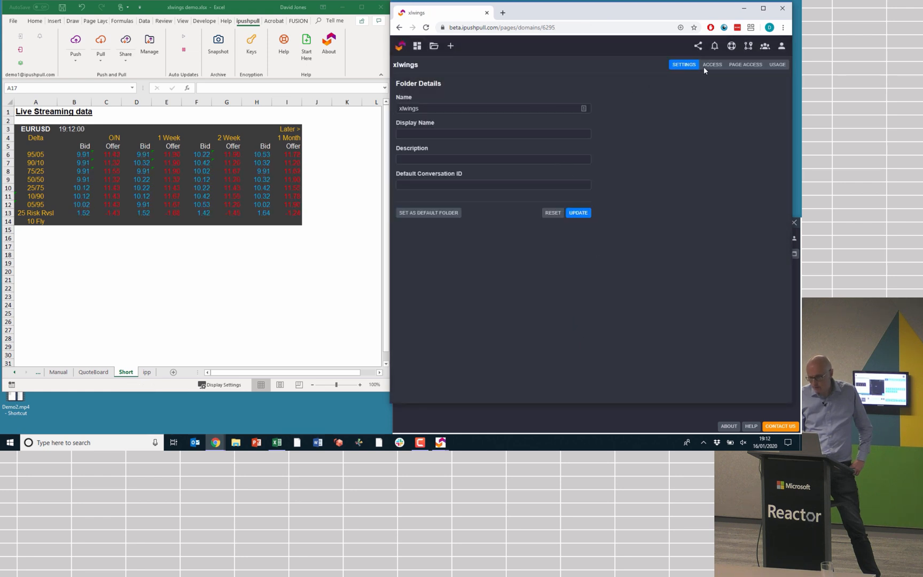
pyautogui.click(711, 65)
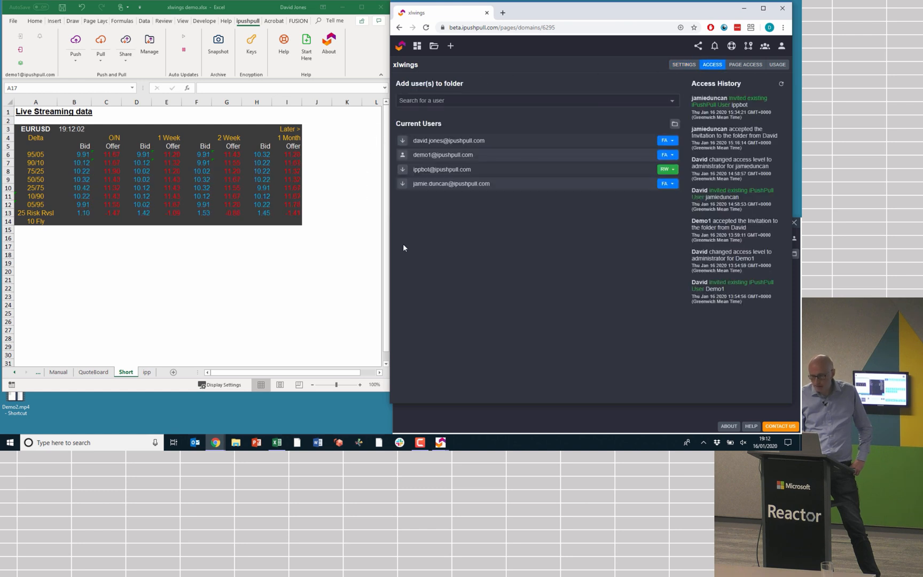
pyautogui.moveTo(660, 128)
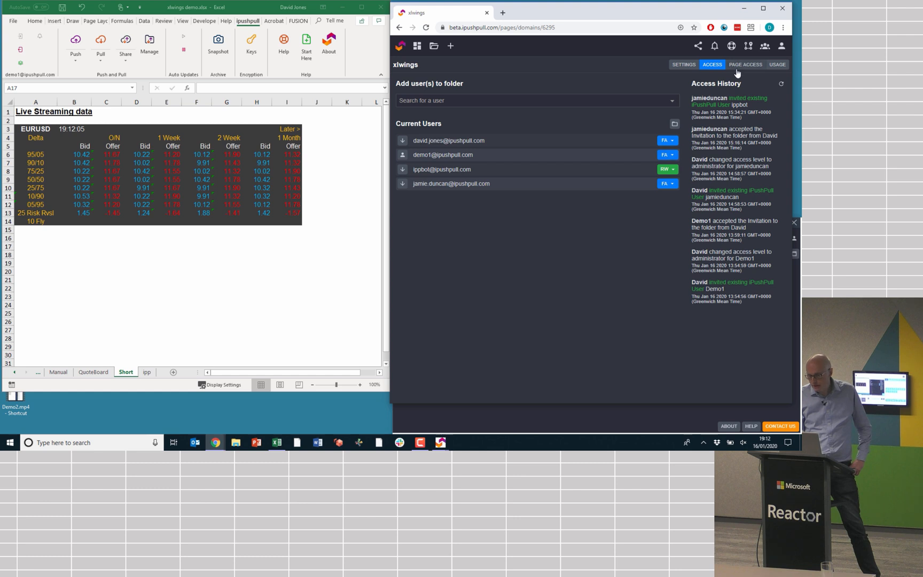
pyautogui.click(744, 65)
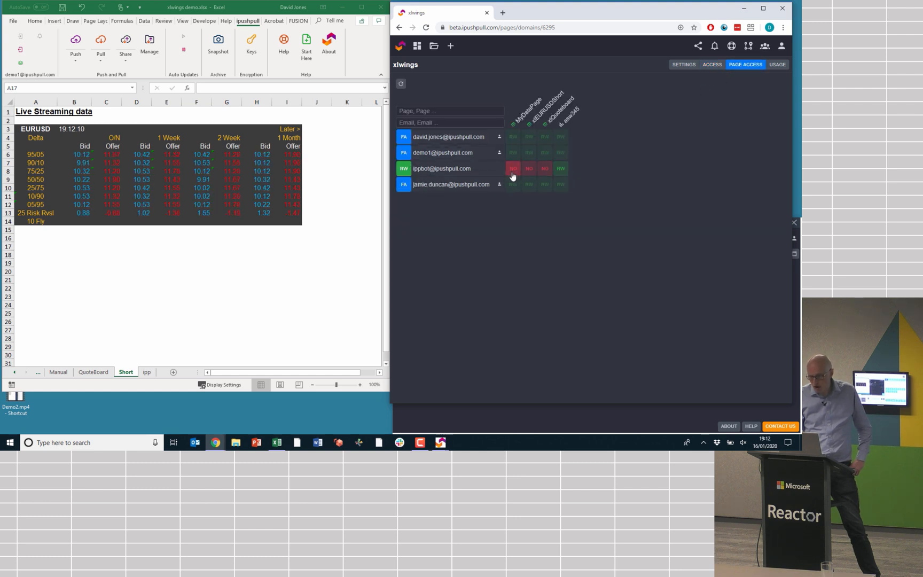
pyautogui.click(512, 169)
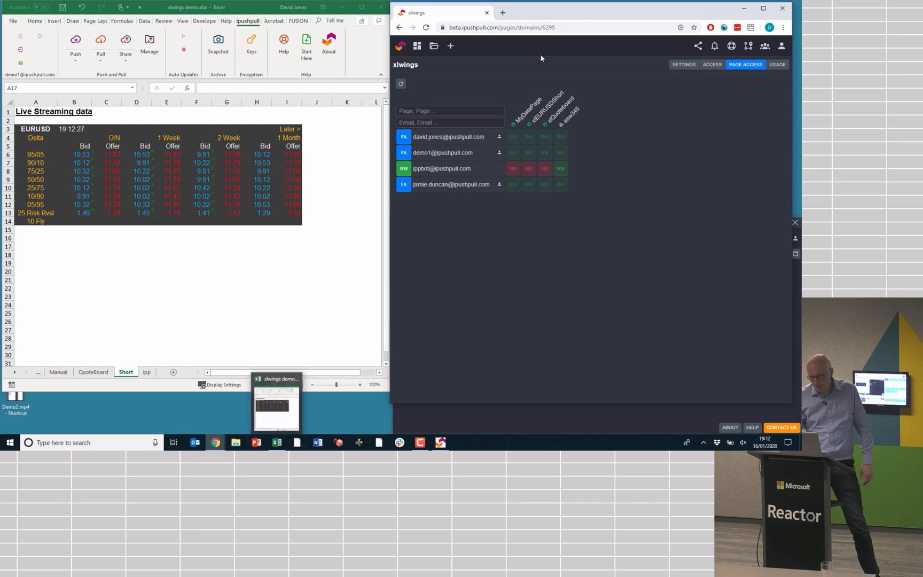
pyautogui.click(433, 46)
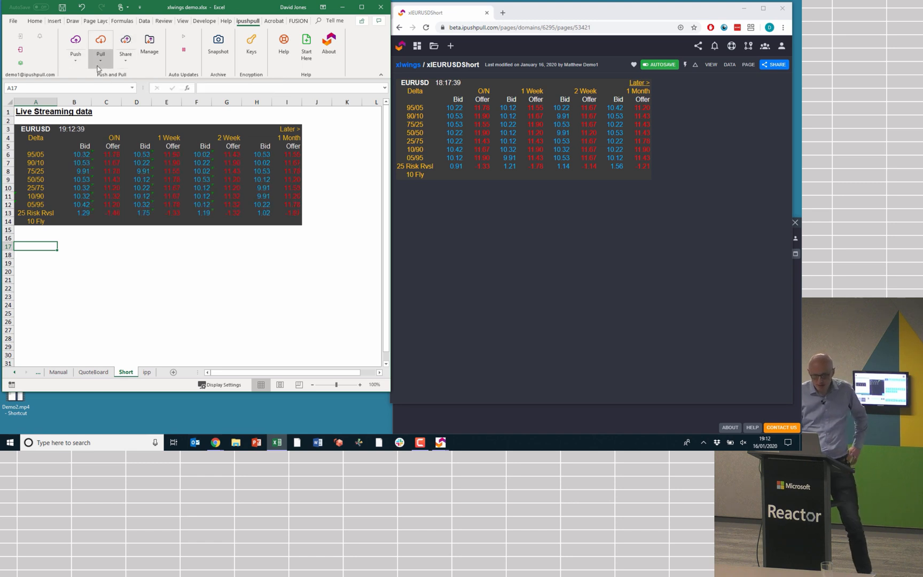
# Select the whole EURUSD volatility grid and start an ipushpull live push for it.
pyautogui.click(75, 44)
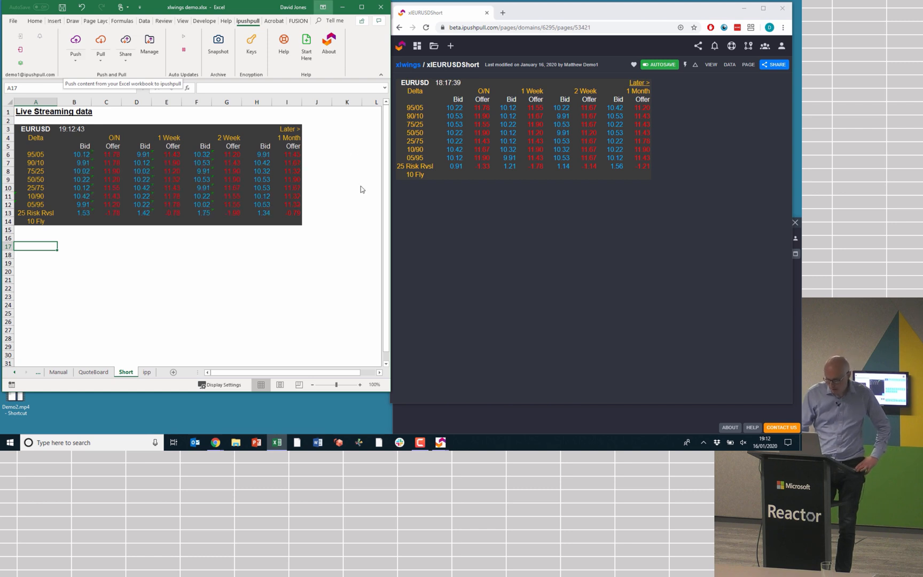
pyautogui.click(286, 279)
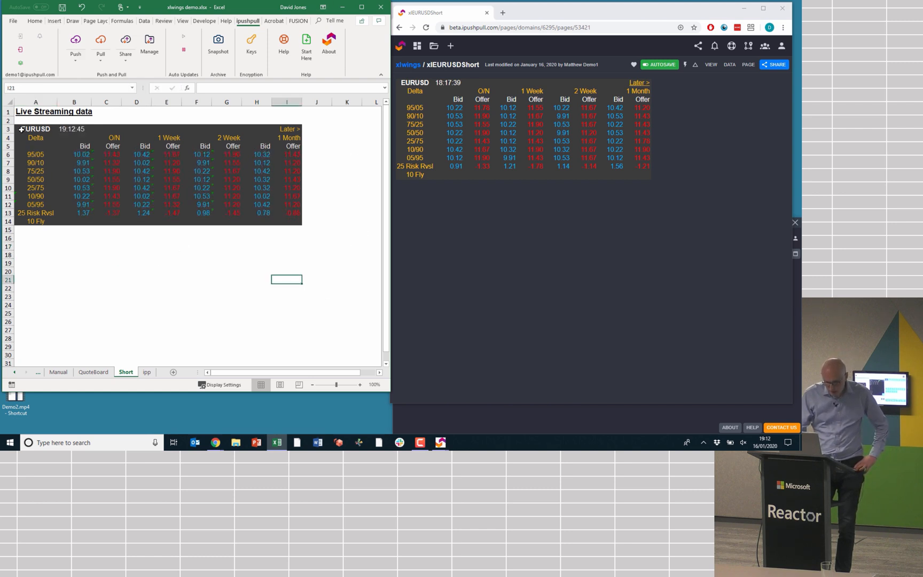
pyautogui.moveTo(35, 129); pyautogui.dragTo(105, 195)
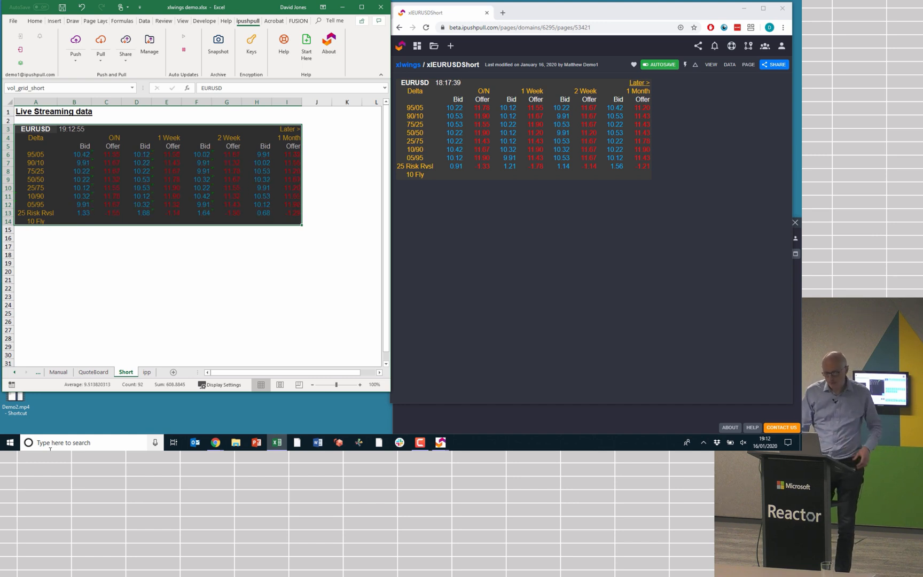
pyautogui.click(100, 41)
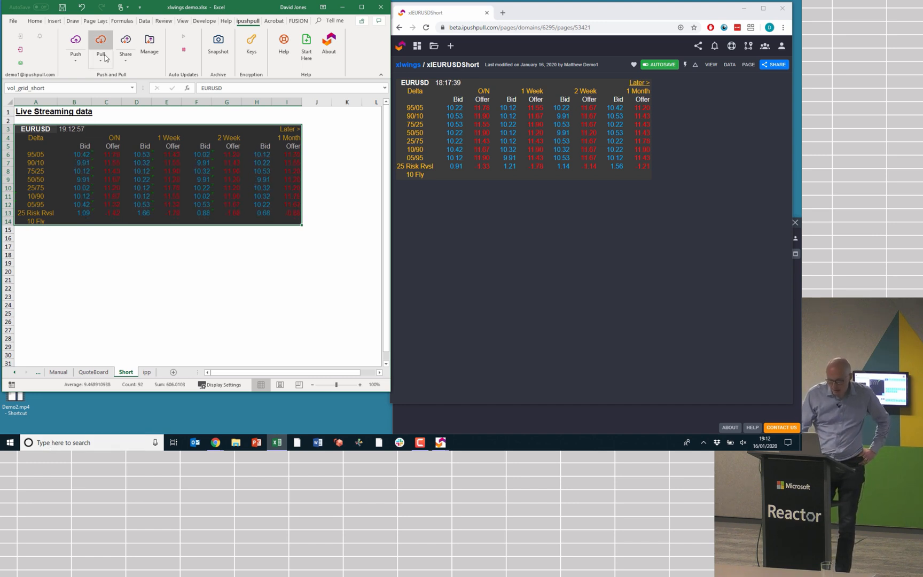
pyautogui.click(74, 44)
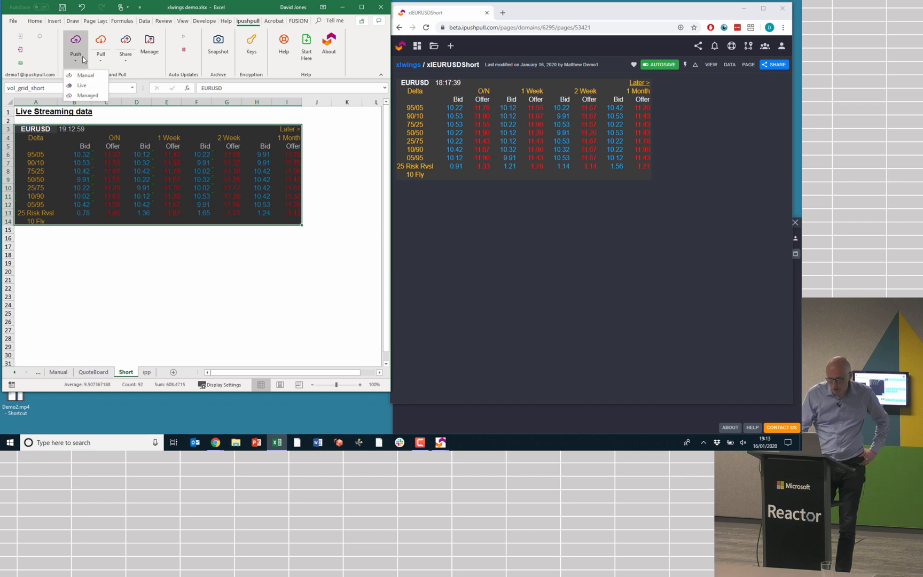
pyautogui.click(82, 85)
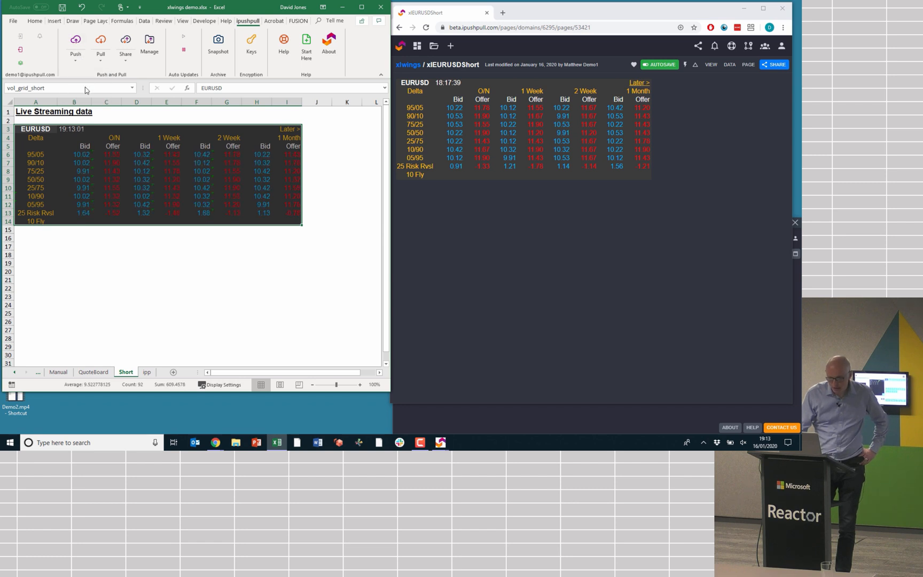
# Push the grid live to xlwings > xlEURUSDShort with the push function in cell A17.
pyautogui.click(75, 43)
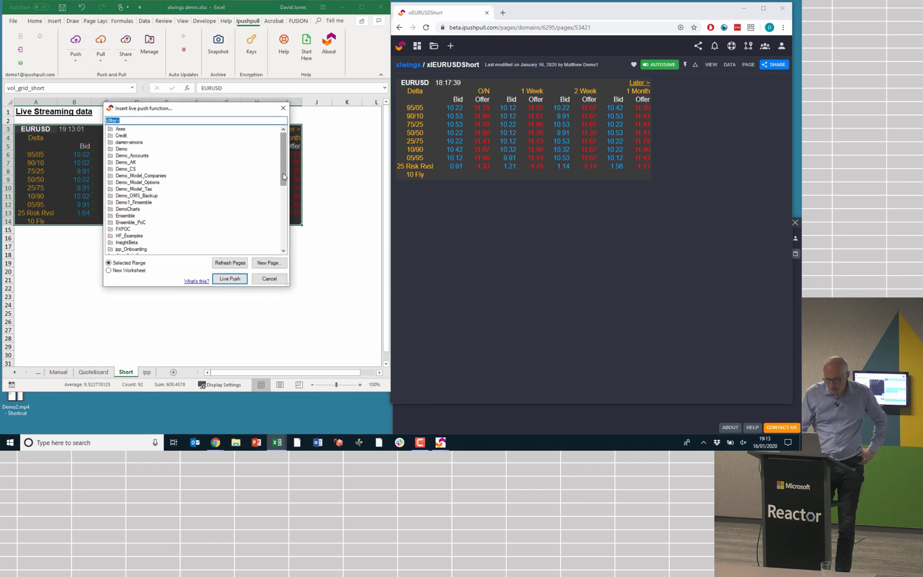
pyautogui.scroll(-3)
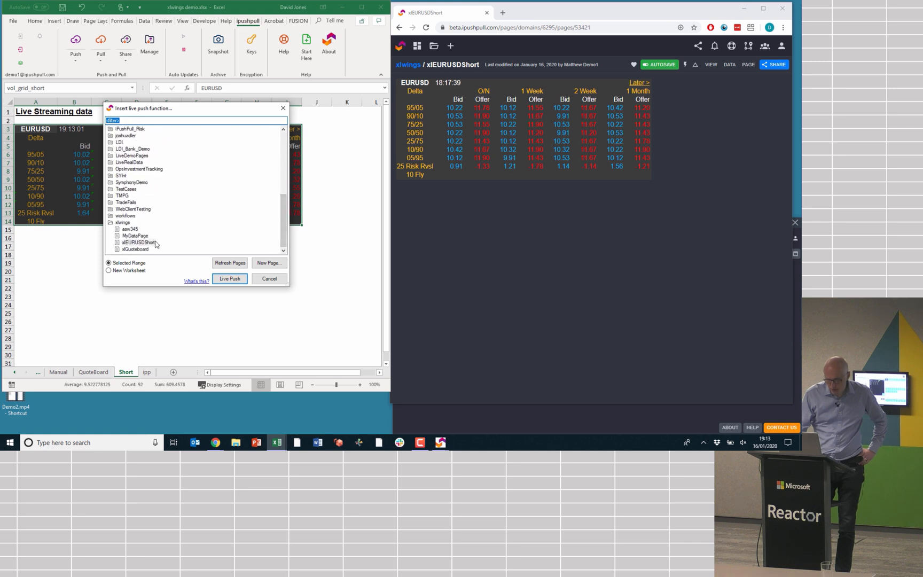
pyautogui.click(138, 243)
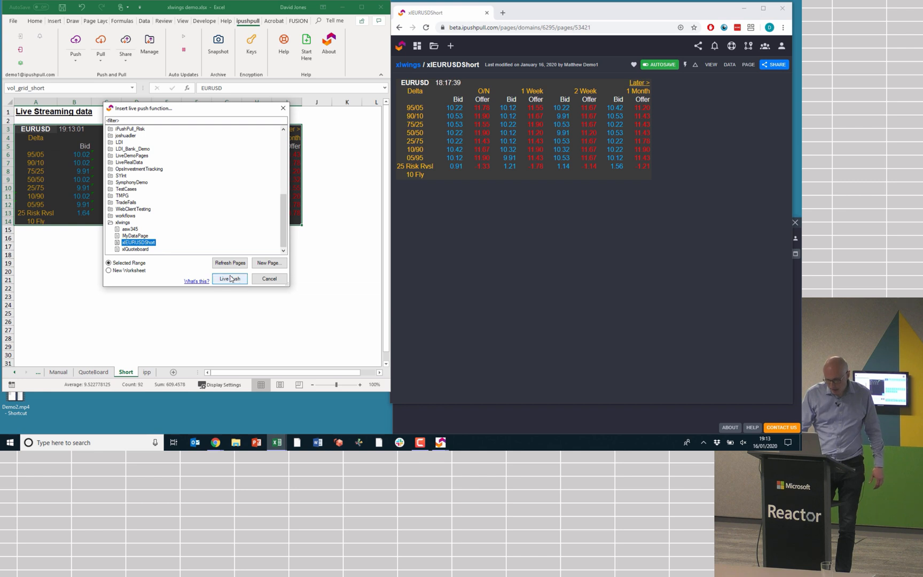
pyautogui.click(228, 279)
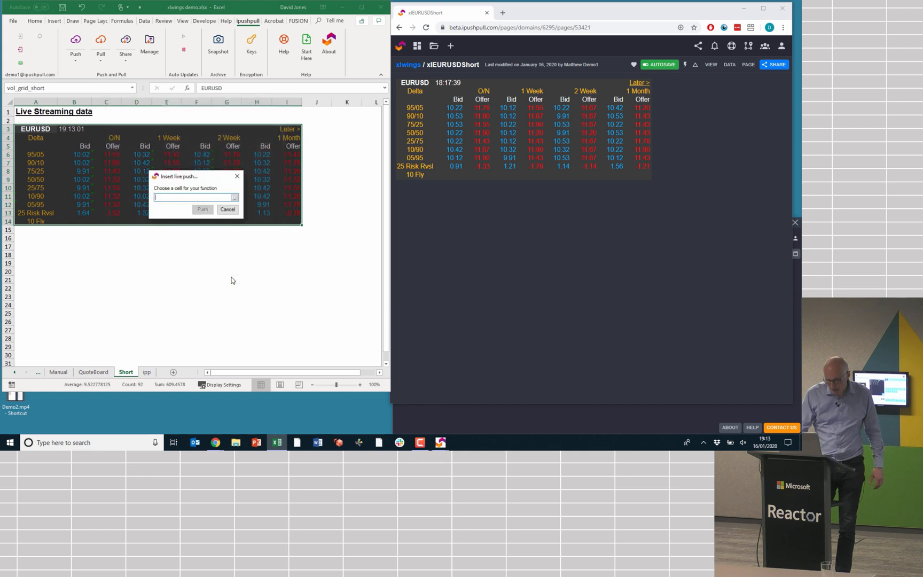
pyautogui.click(35, 245)
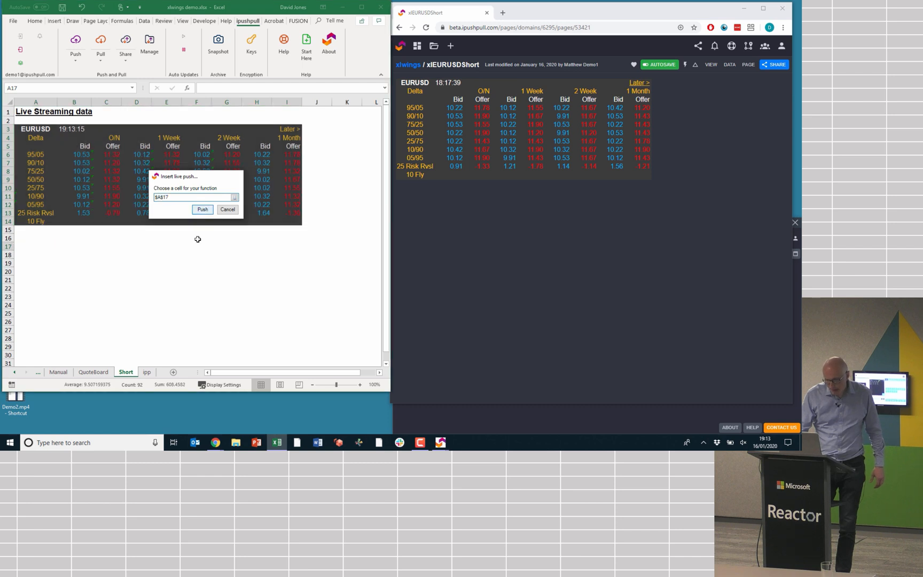
pyautogui.click(201, 209)
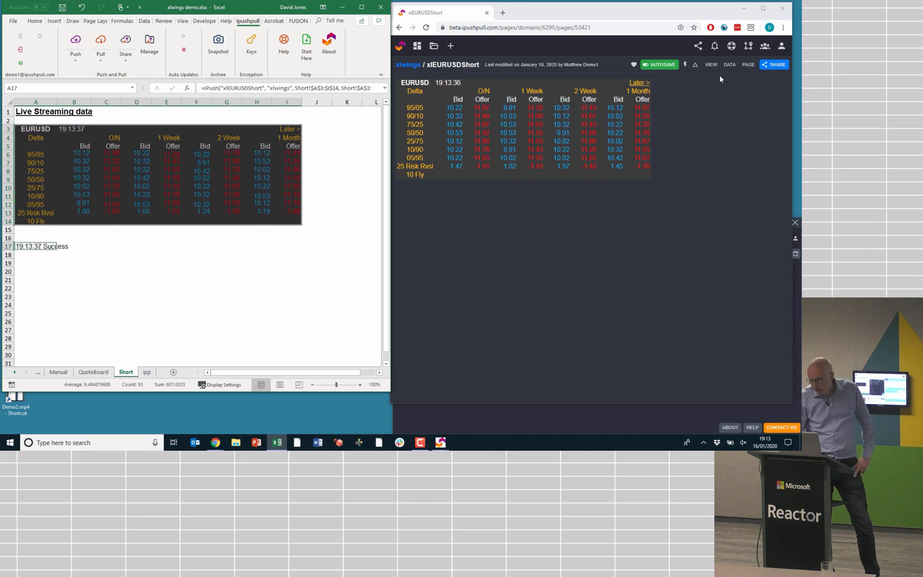
# Download xlEURUSDShort as a workbook, enable editing, and show its xlwings-xlEURUSDShort-LIVE sheet.
pyautogui.click(729, 65)
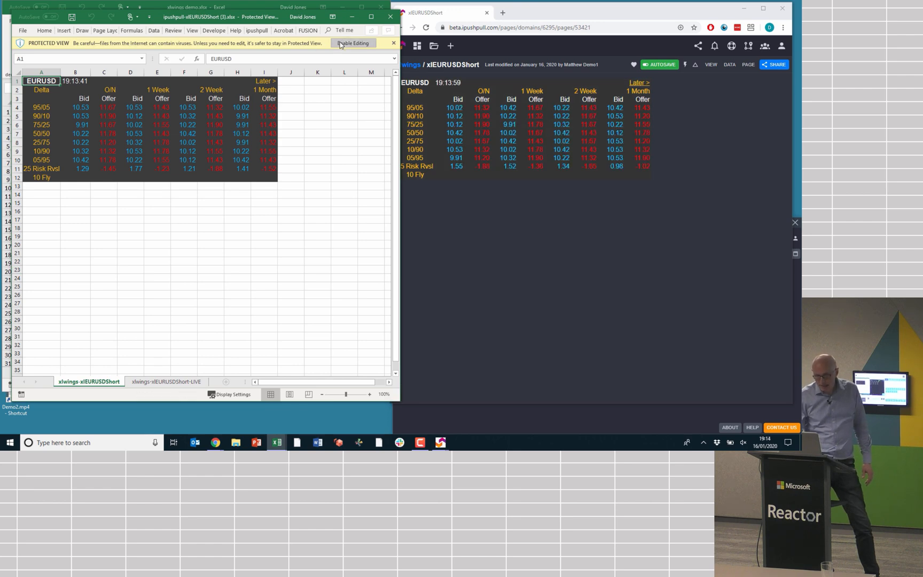
pyautogui.click(352, 43)
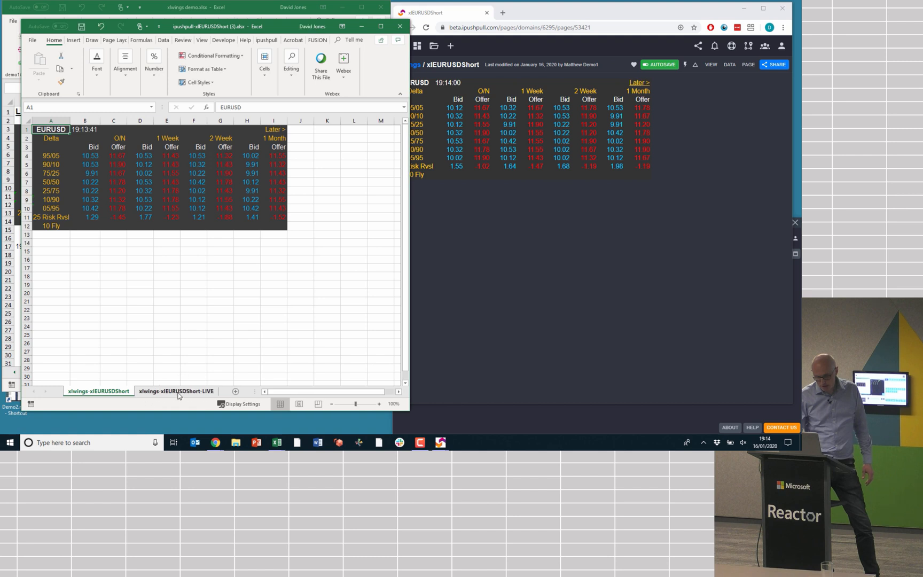
pyautogui.click(176, 391)
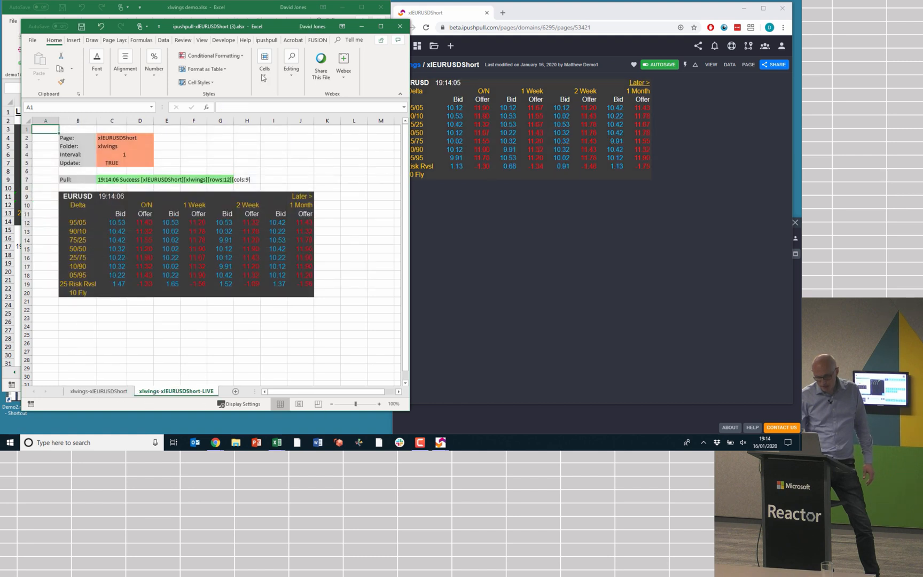
pyautogui.click(248, 21)
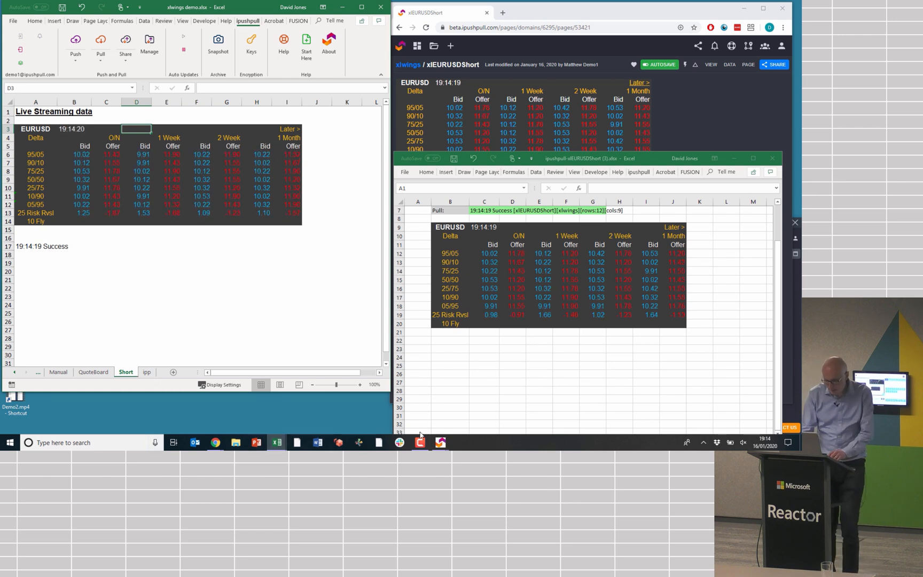
# Enter hello in cell D3 of the Short sheet so it streams to the page and Symphony.
pyautogui.write('hello')
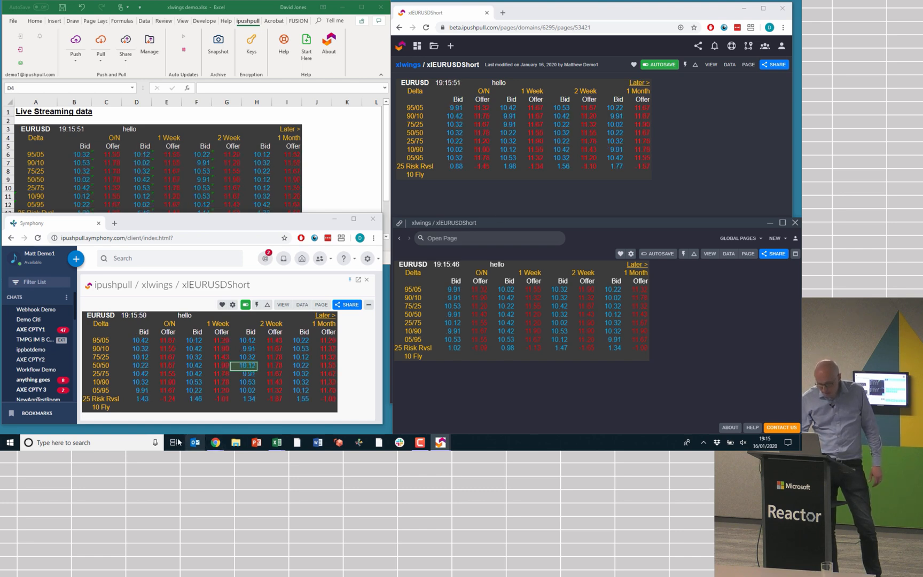
# Bring up the mwm_fx.xlsx FX sheet beside Symphony's Webhook Demo room.
pyautogui.click(173, 442)
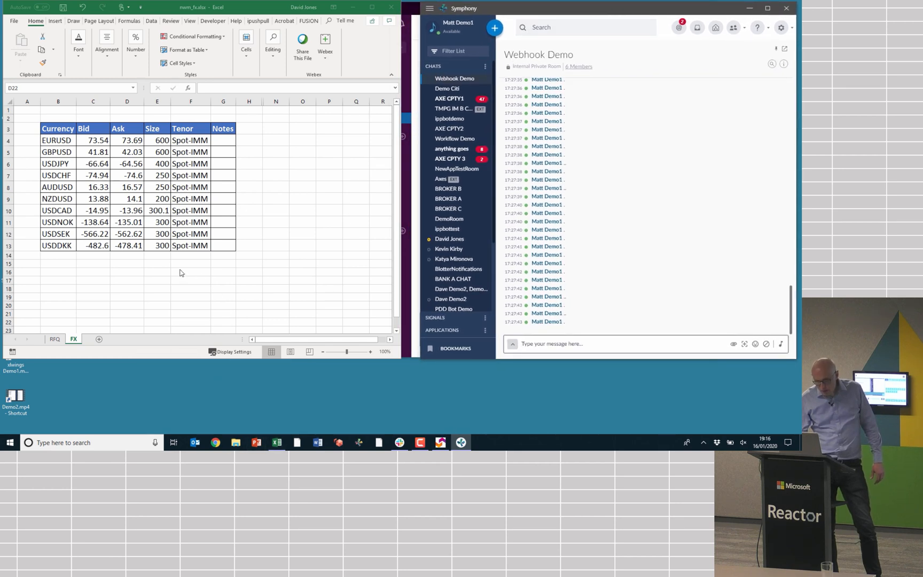
pyautogui.click(126, 321)
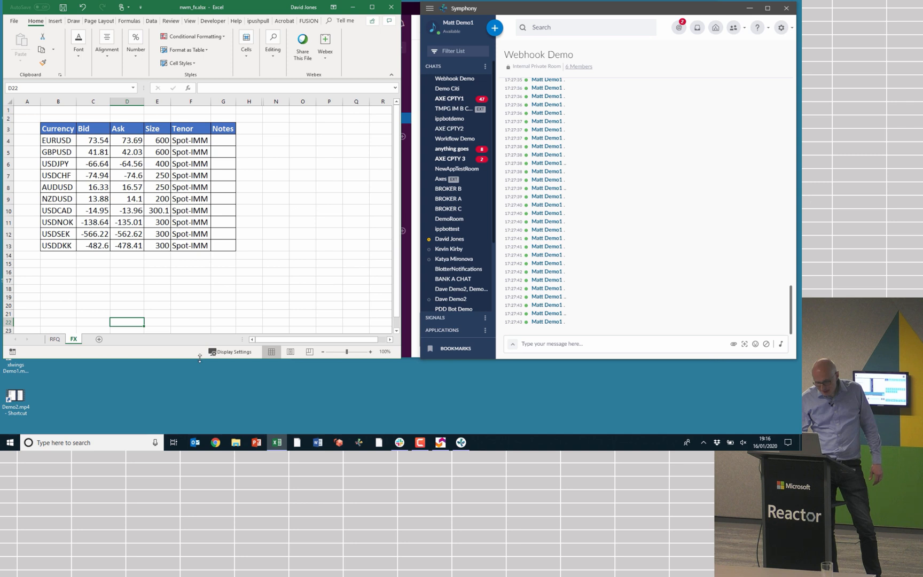
pyautogui.moveTo(201, 363)
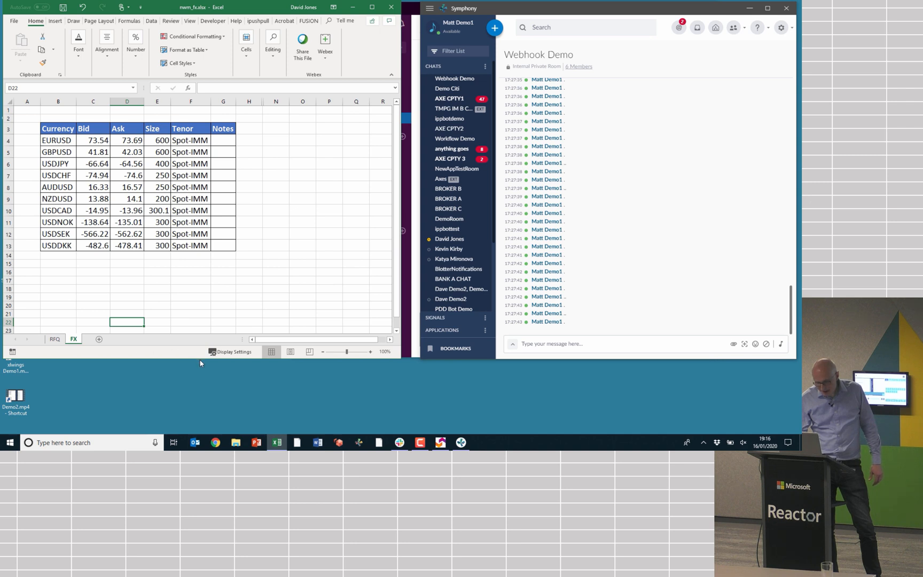
pyautogui.moveTo(350, 365)
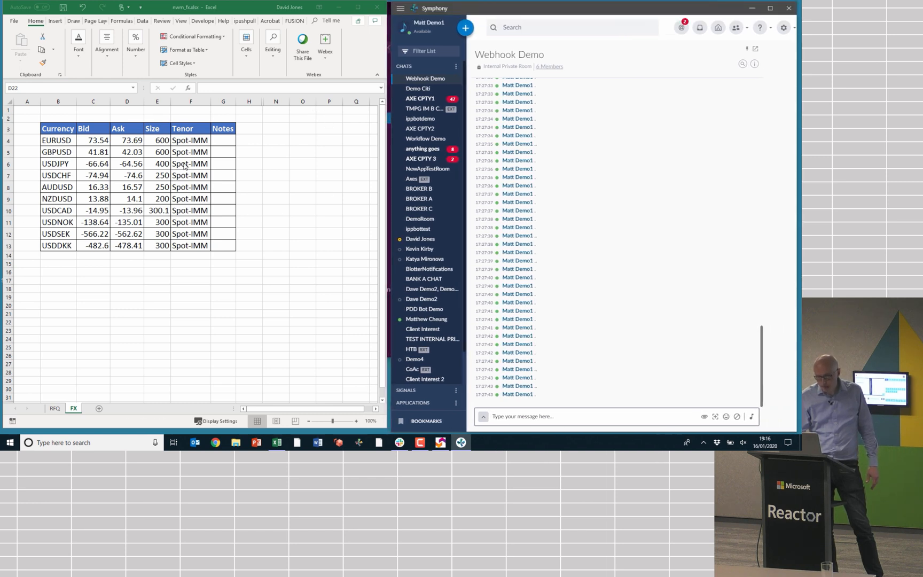
# Set the EURUSD size in E4 to 700 so the FX table posts to Symphony.
pyautogui.click(157, 140)
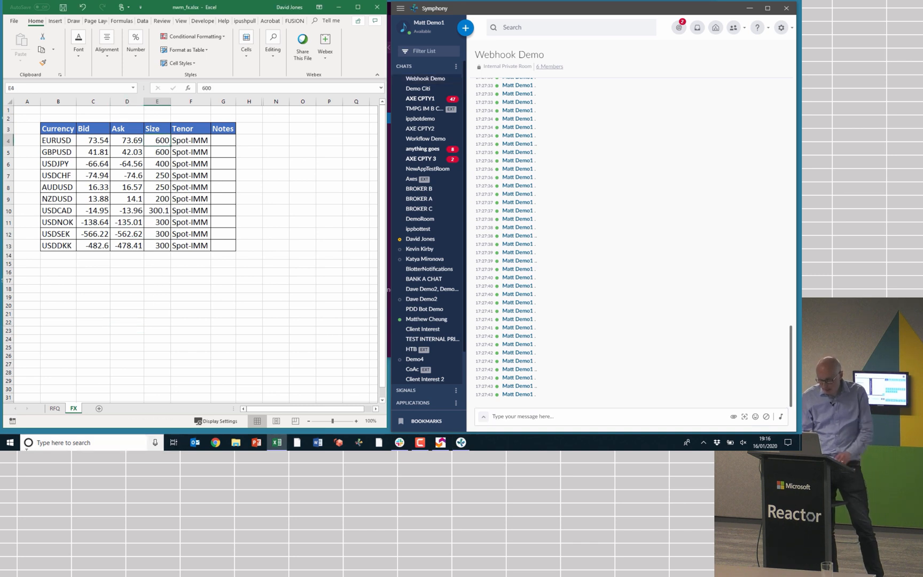
pyautogui.write('700')
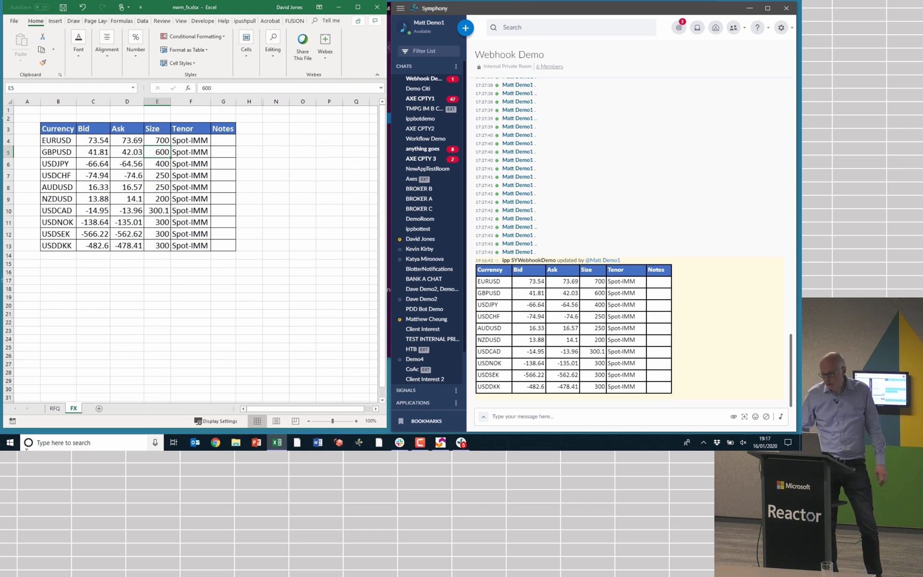
pyautogui.moveTo(529, 135)
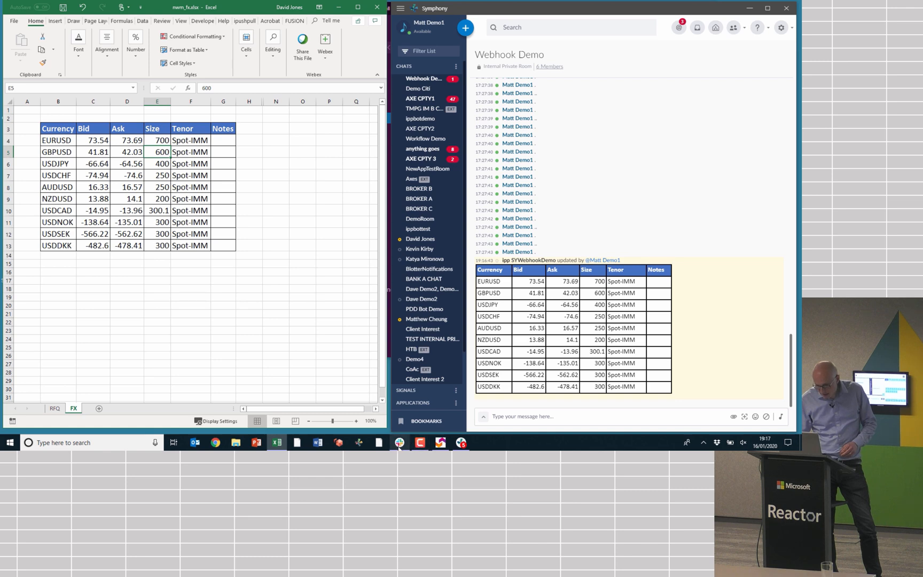
# Check the FX table with EURUSD size 700 posted in Slack's #webhook-demo channel.
pyautogui.click(378, 442)
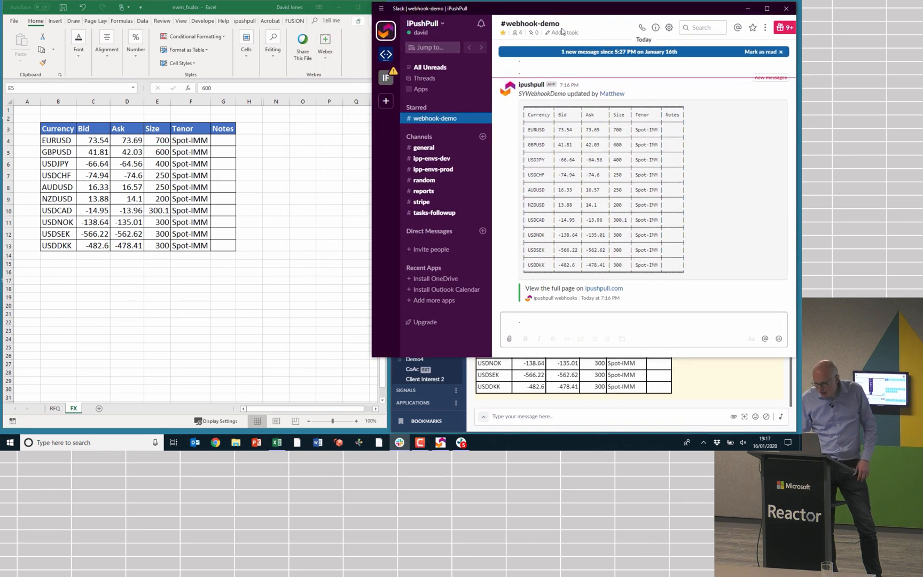
pyautogui.click(779, 52)
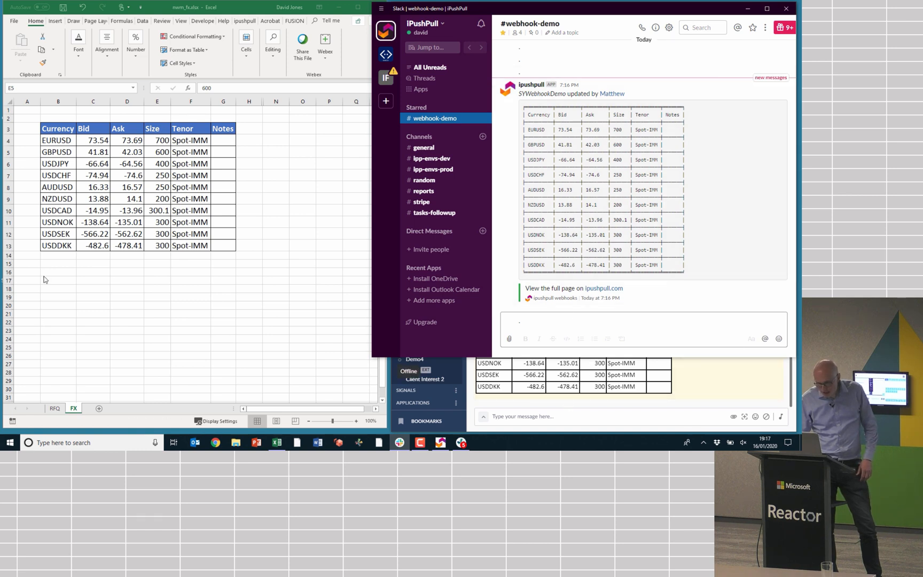
# Set the EURUSD size in E4 to 999 and bring the Symphony room back to the front.
pyautogui.click(157, 140)
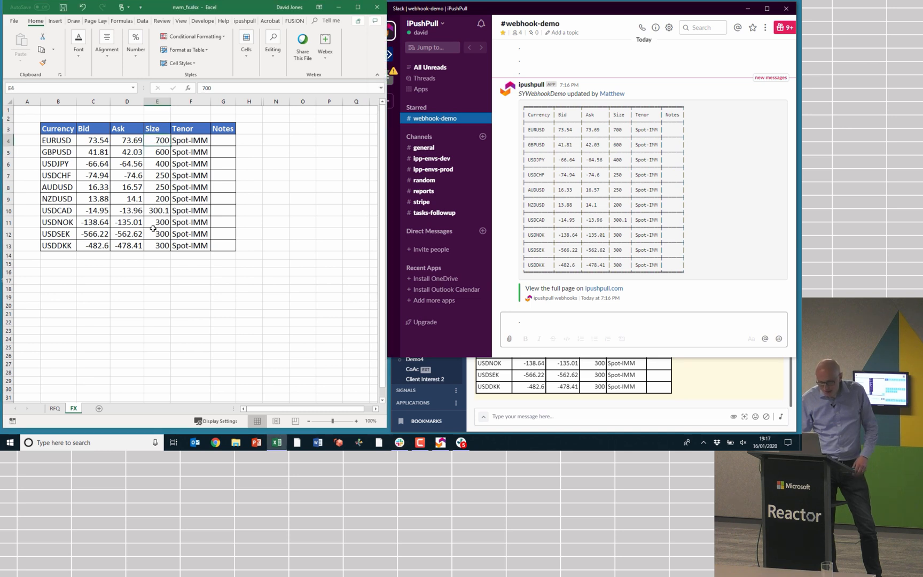
pyautogui.write('999')
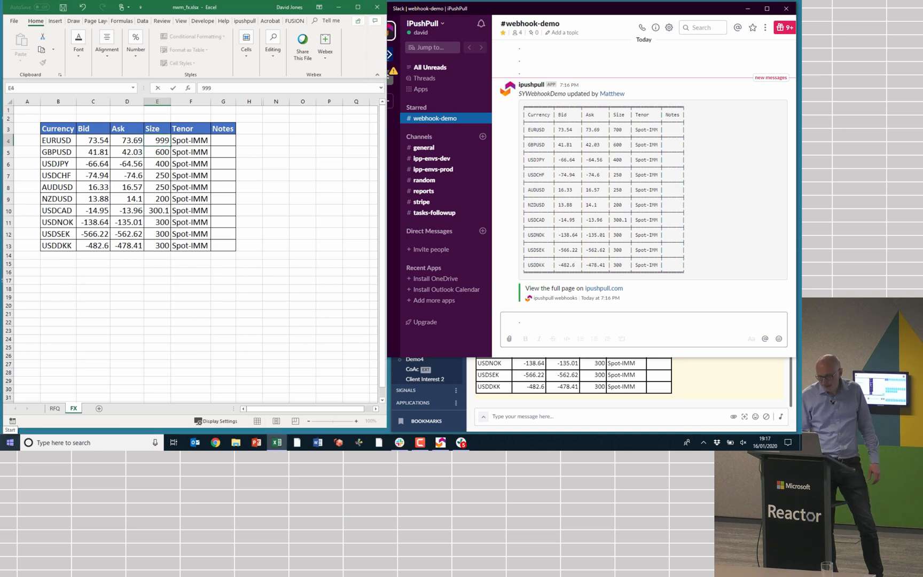
pyautogui.click(157, 152)
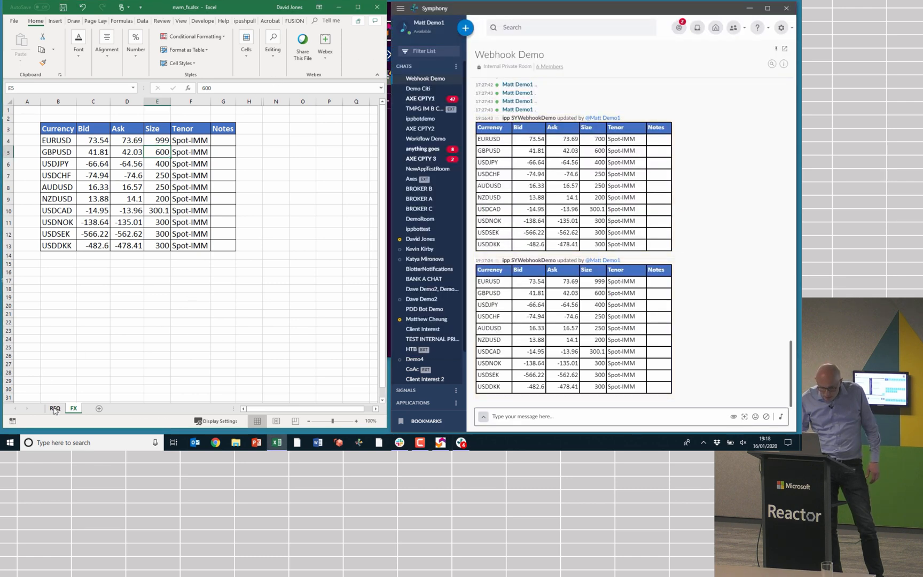
# Show the RFQ counterparty sheet and bring up Symphony's Demo Citi room.
pyautogui.click(55, 408)
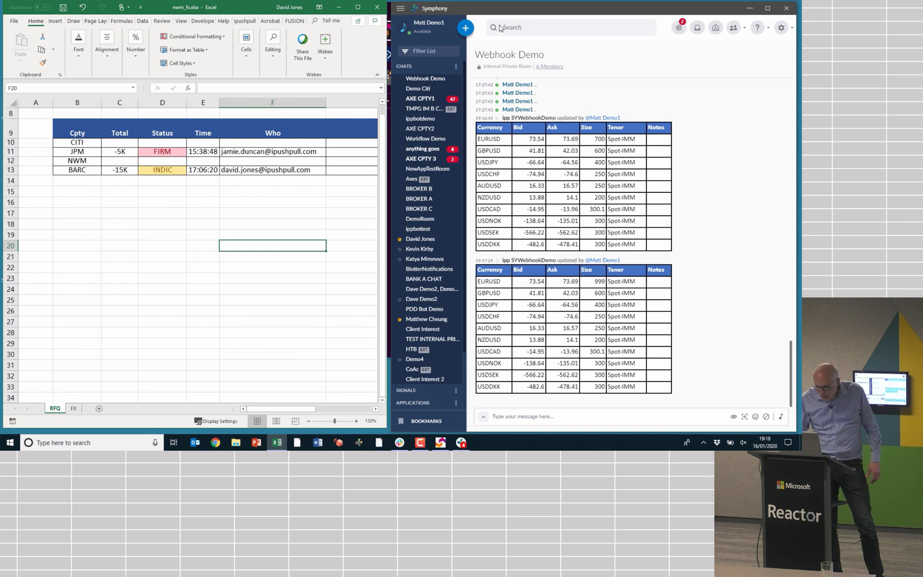
pyautogui.moveTo(436, 121)
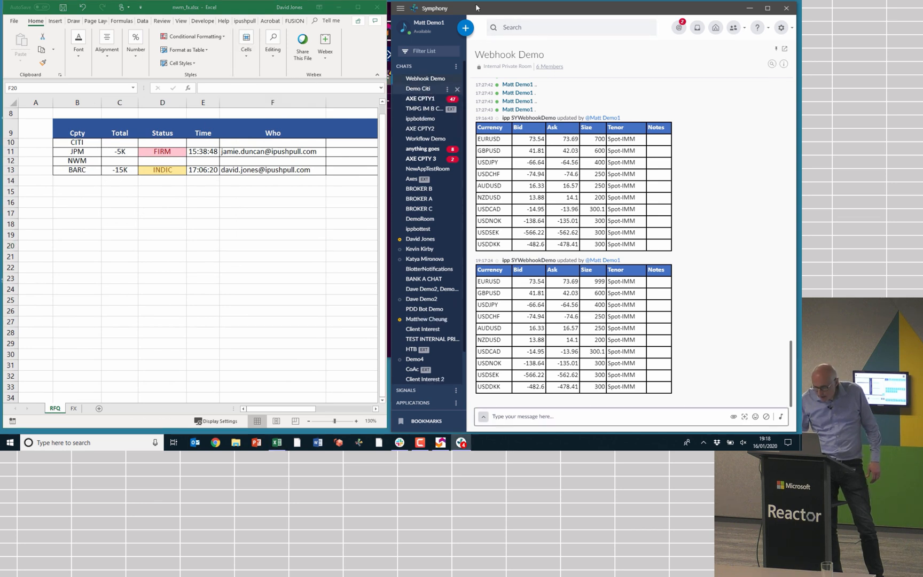
pyautogui.click(417, 89)
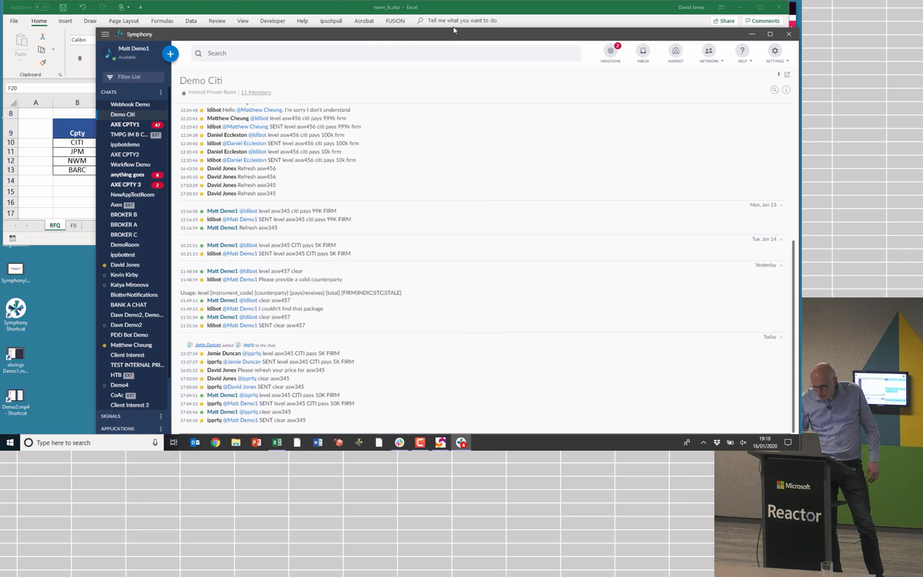
pyautogui.moveTo(537, 224)
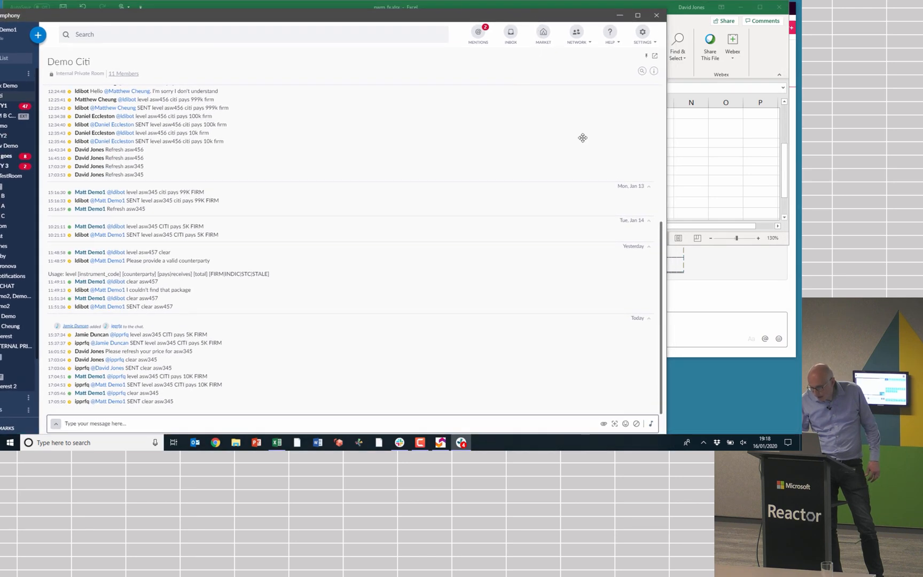
pyautogui.moveTo(666, 436)
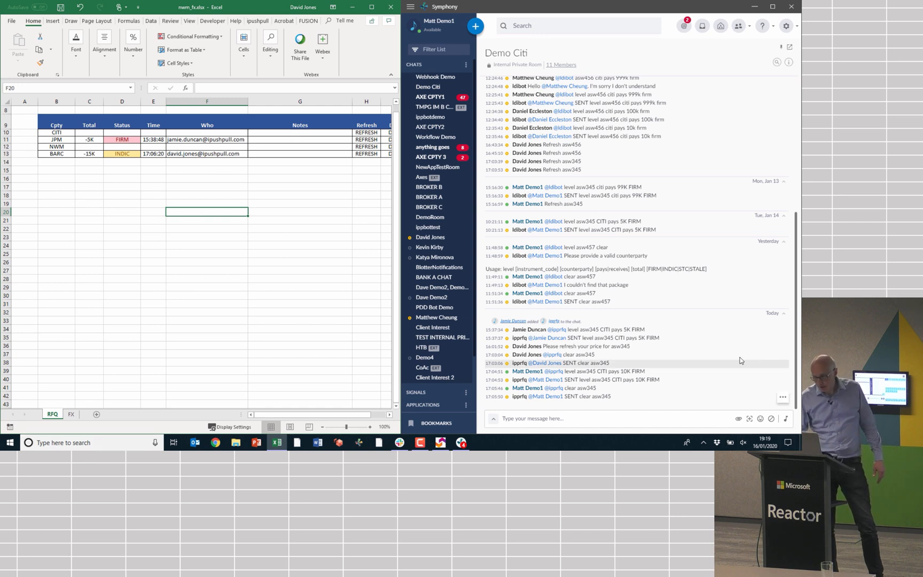
pyautogui.click(612, 419)
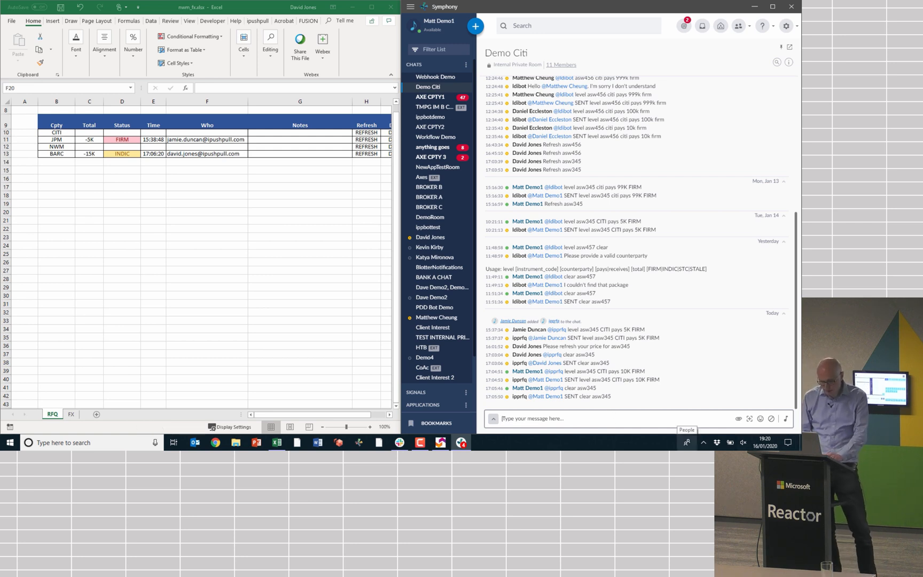
pyautogui.write('@')
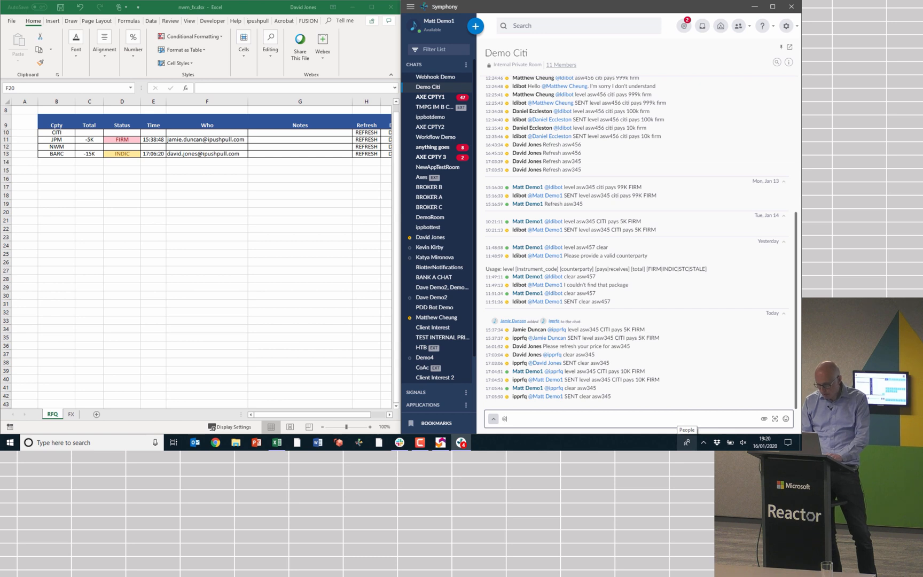
pyautogui.write('@')
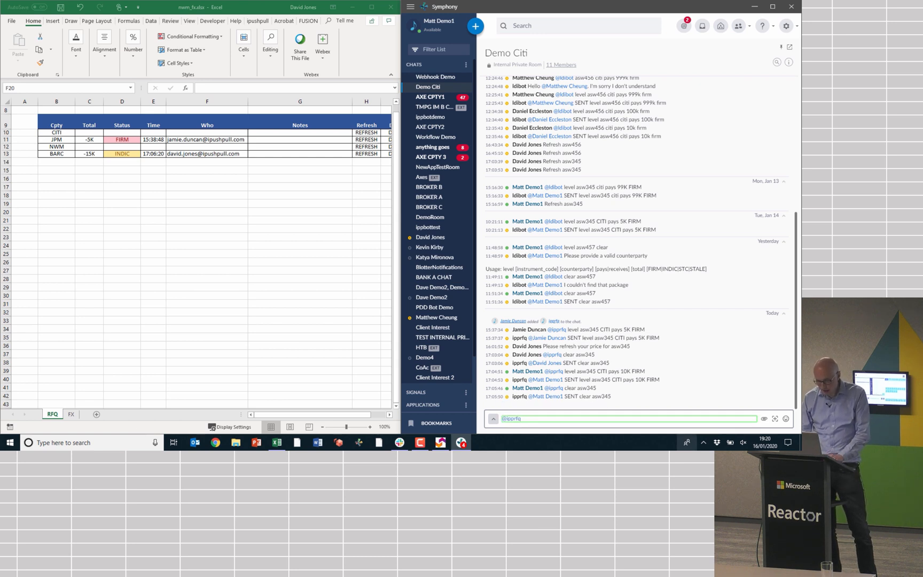
pyautogui.write('level')
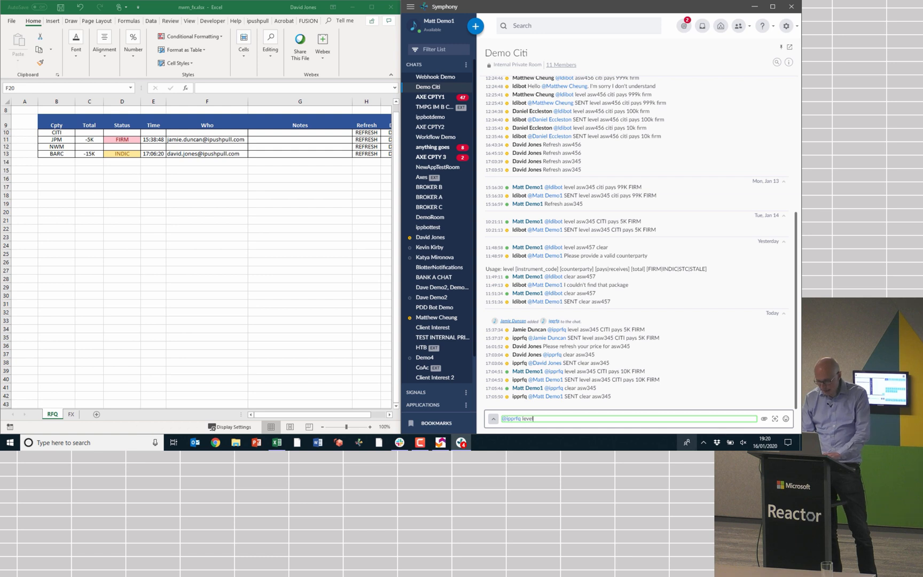
pyautogui.write('a')
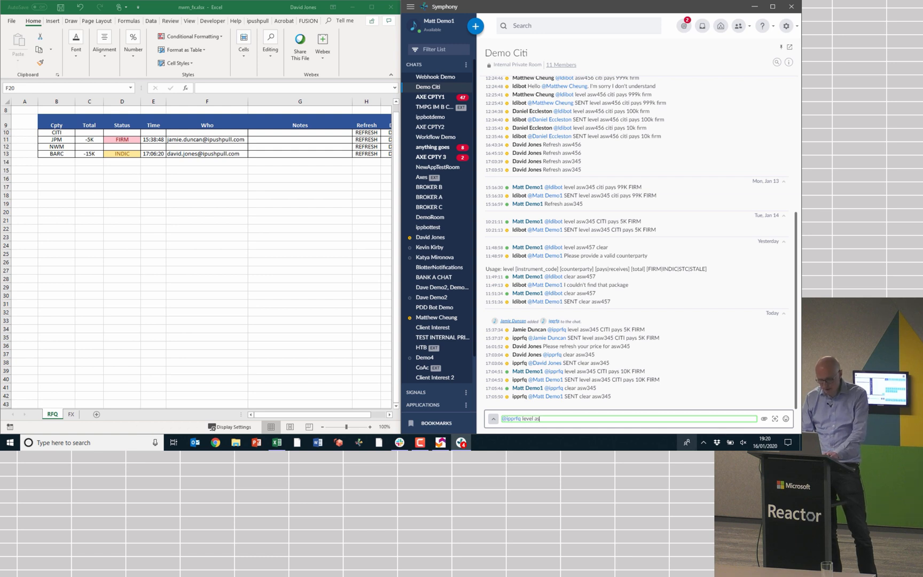
pyautogui.write('sw3')
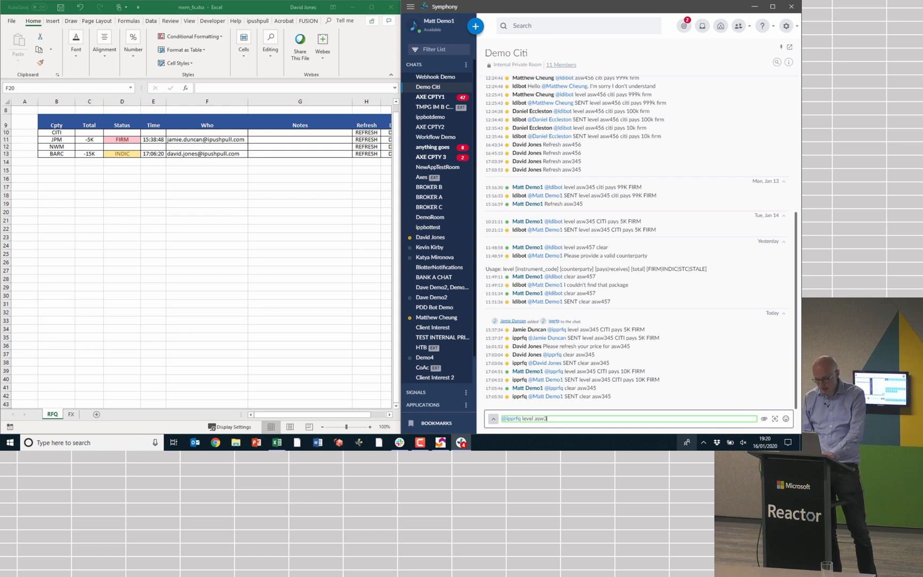
pyautogui.write('45')
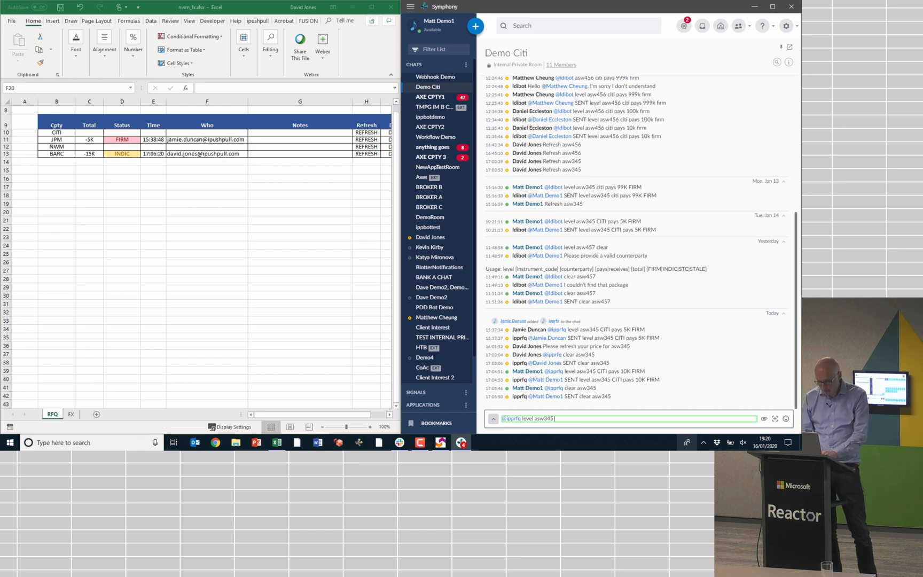
pyautogui.write('citi p')
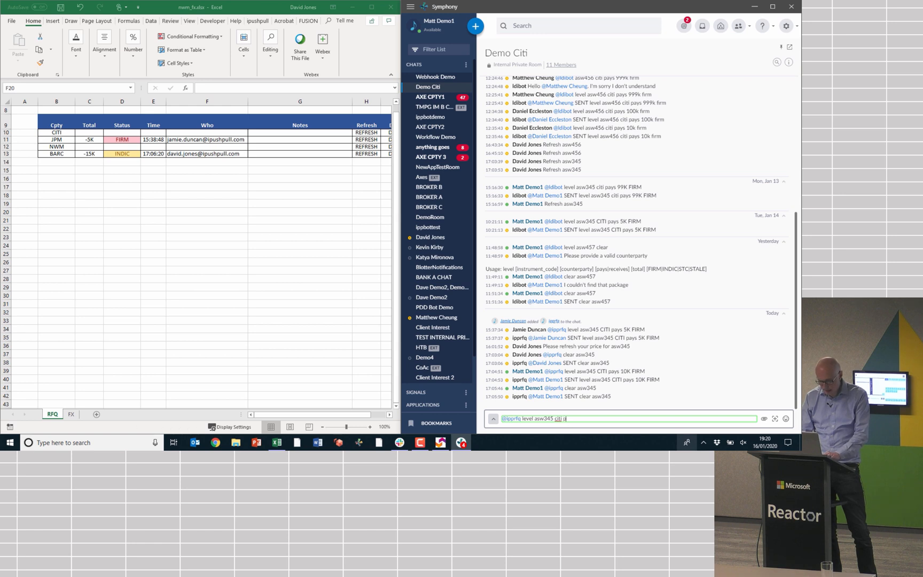
pyautogui.write('ays')
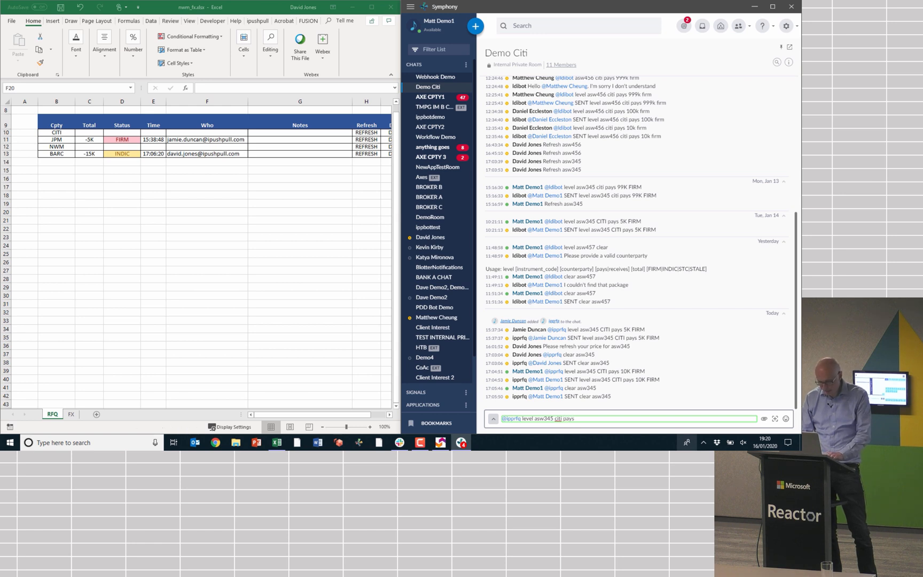
pyautogui.write('100K')
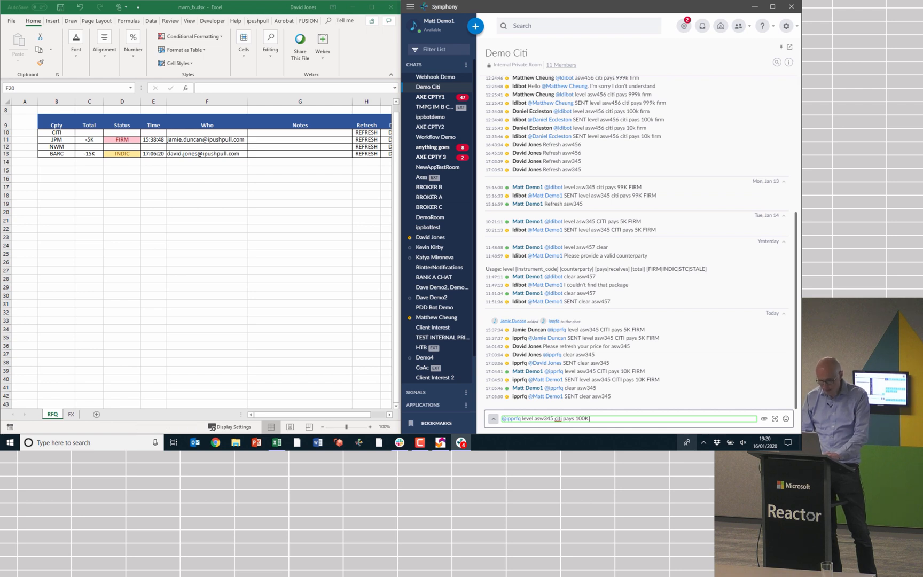
pyautogui.write('STC')
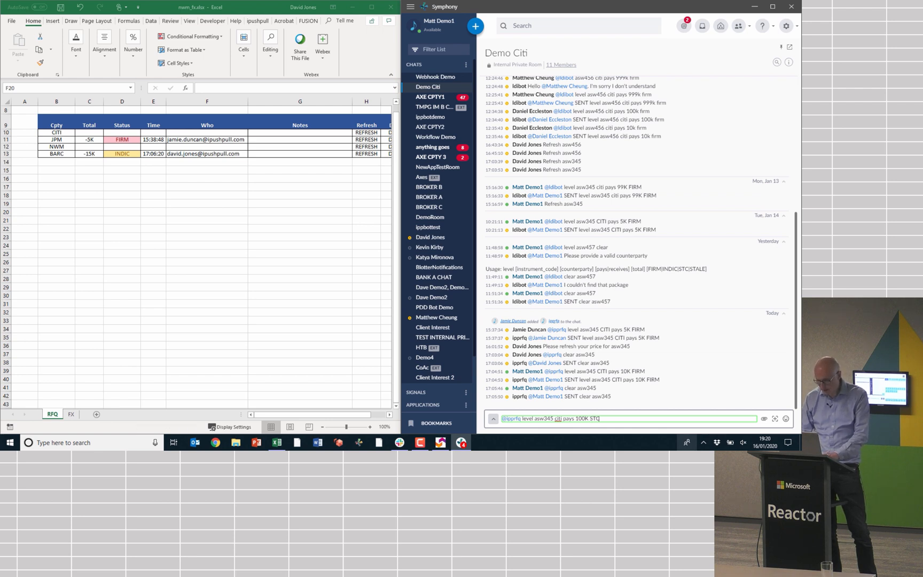
pyautogui.press('Return')
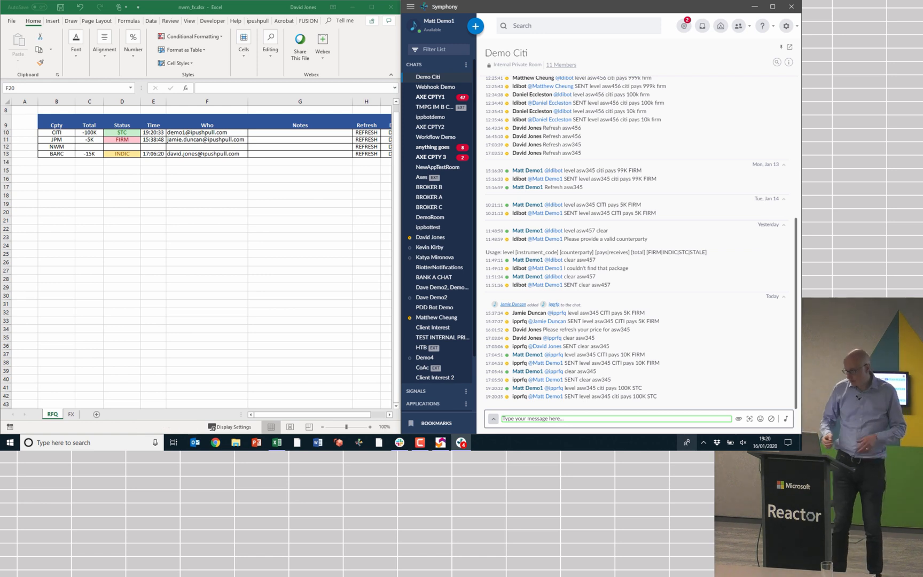
pyautogui.click(616, 418)
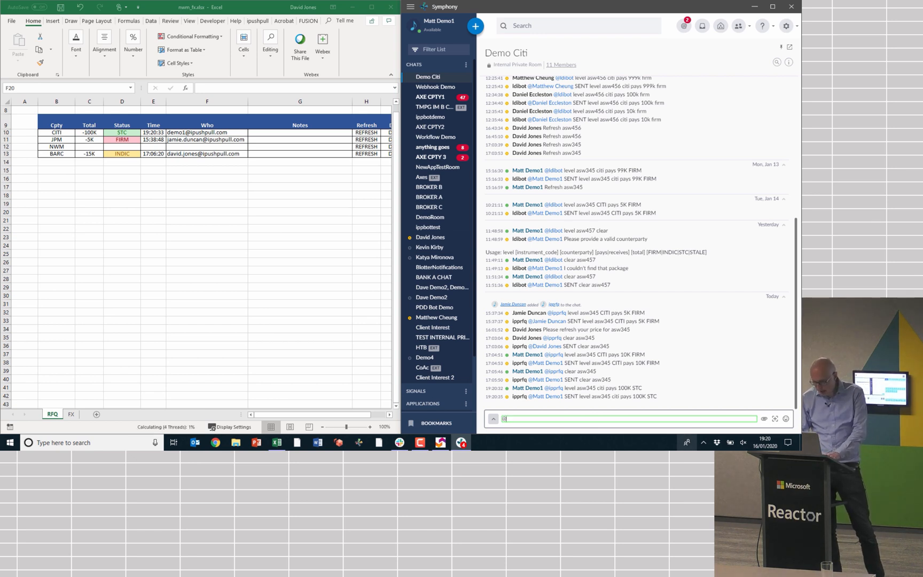
pyautogui.write('@ipprfq')
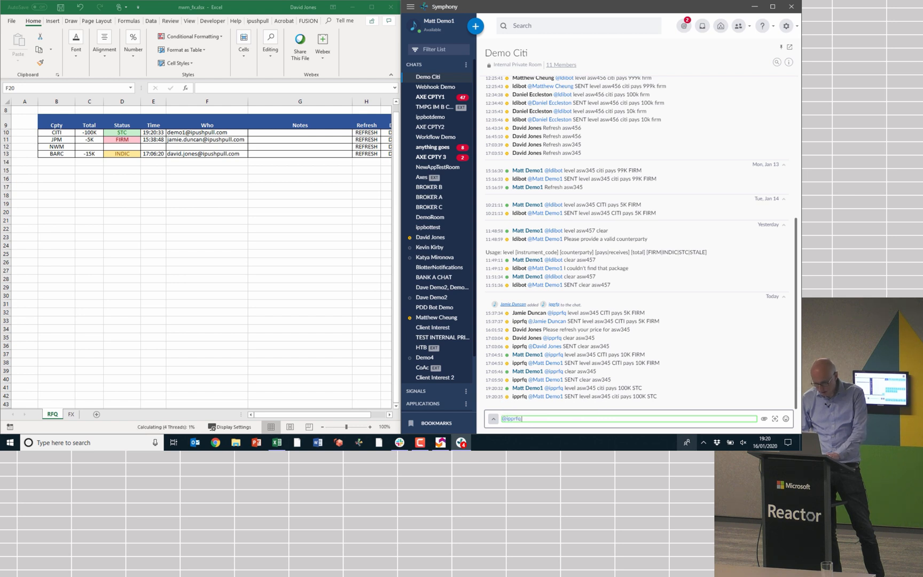
pyautogui.write('level')
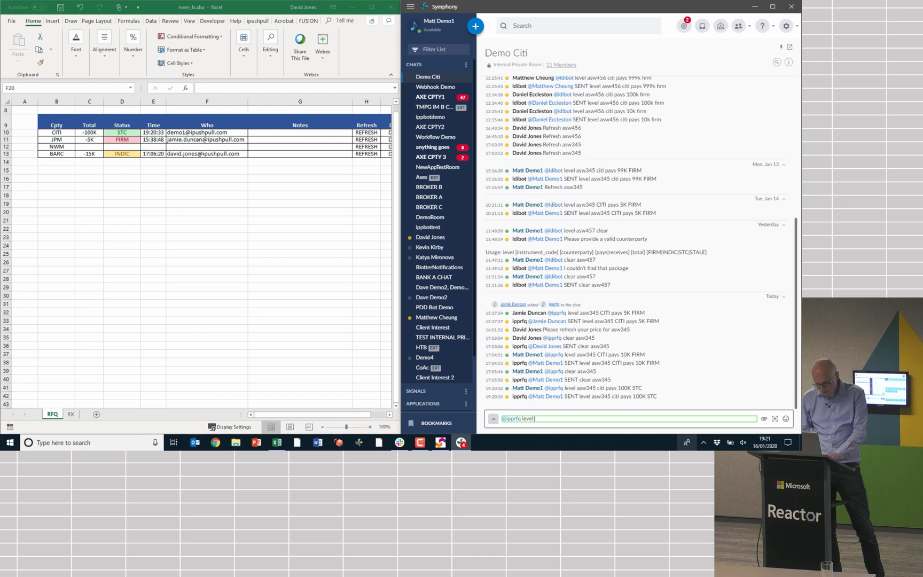
pyautogui.write('asw345 citi')
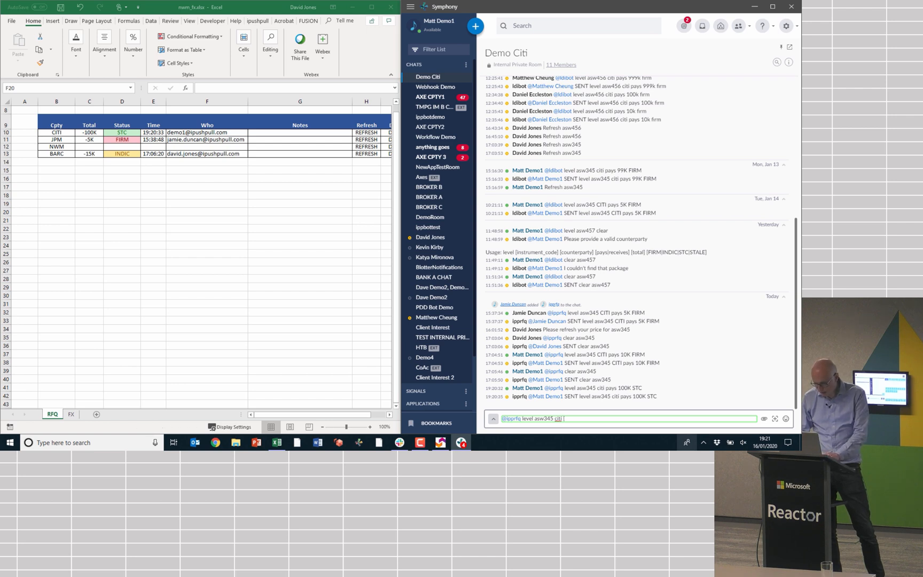
pyautogui.write('pays 90k')
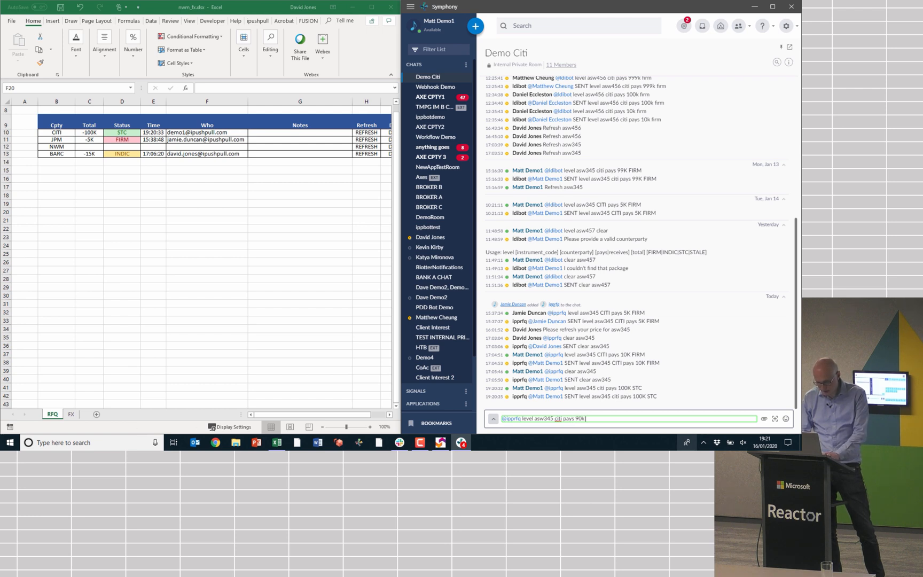
pyautogui.press('Return')
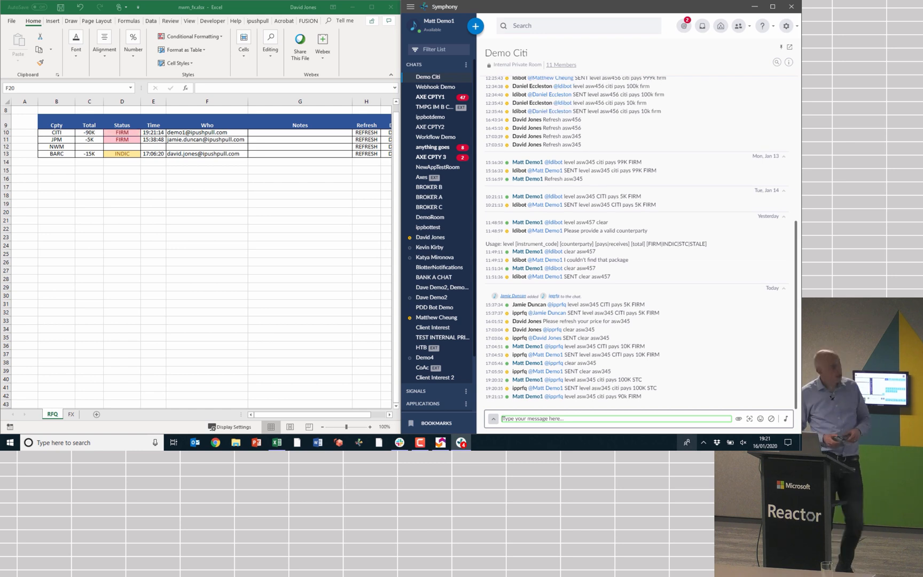
pyautogui.scroll(-3)
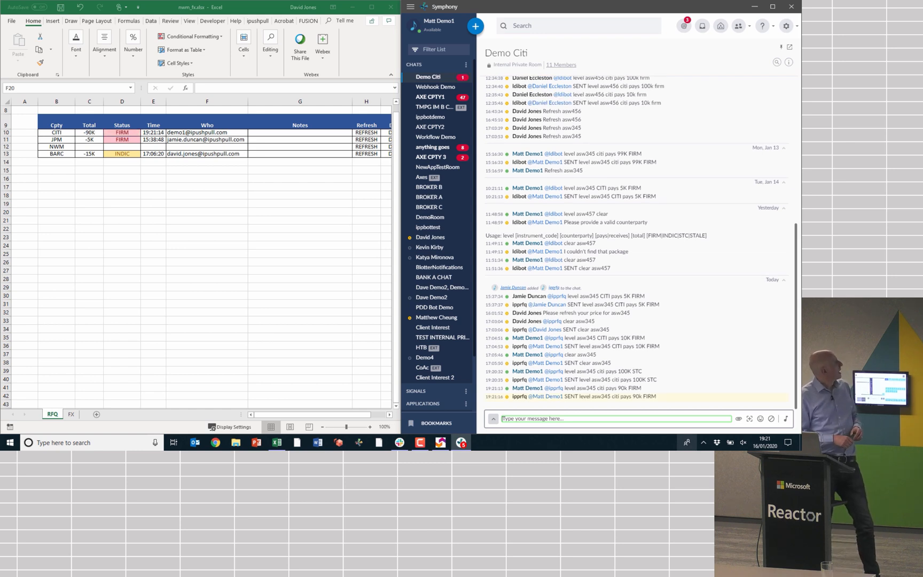